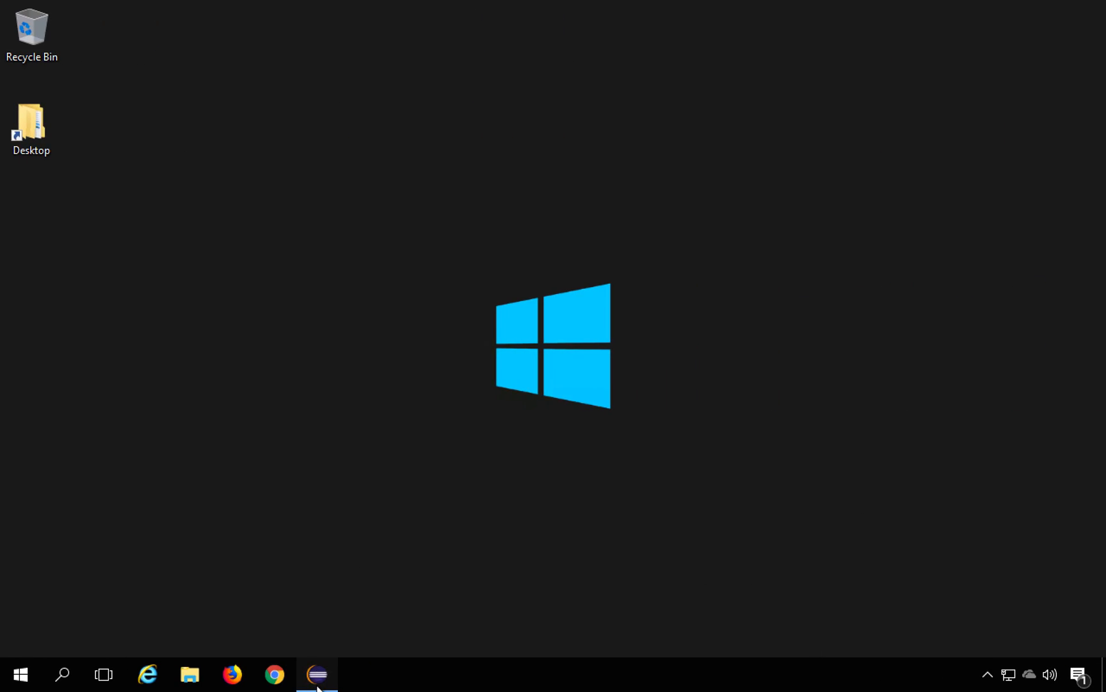
Bring Eclipse to the front and expand src/test/java to reveal the demo package
click(317, 674)
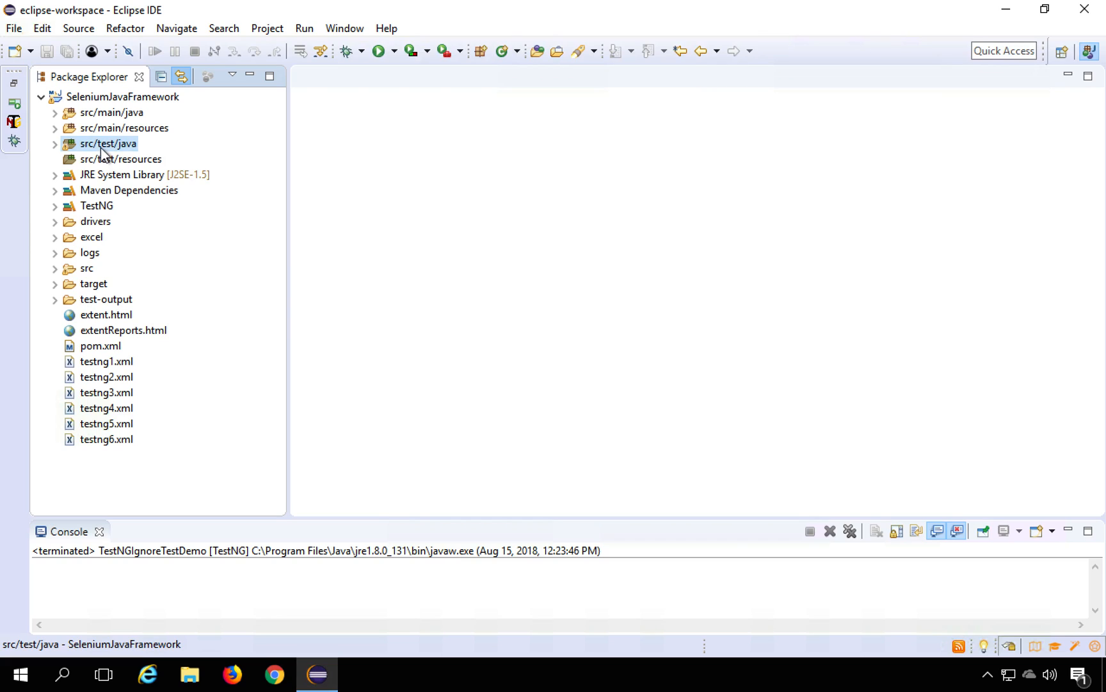
click(55, 143)
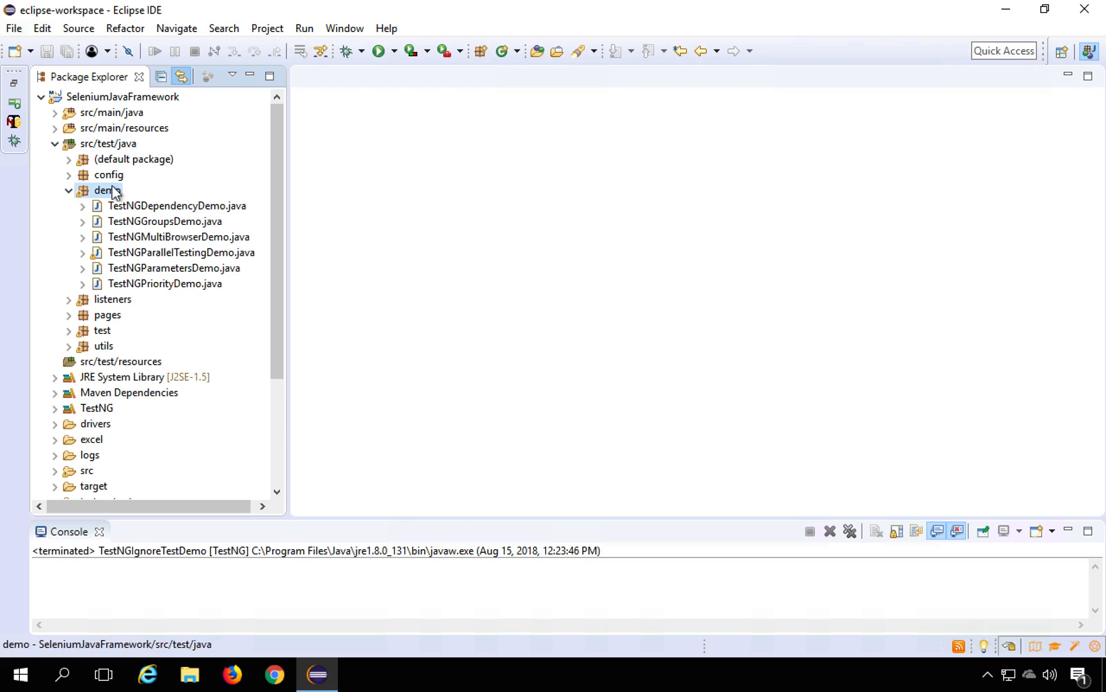
Add a new Java class named TestNGIgnoreDemo to the demo package
right_click(106, 191)
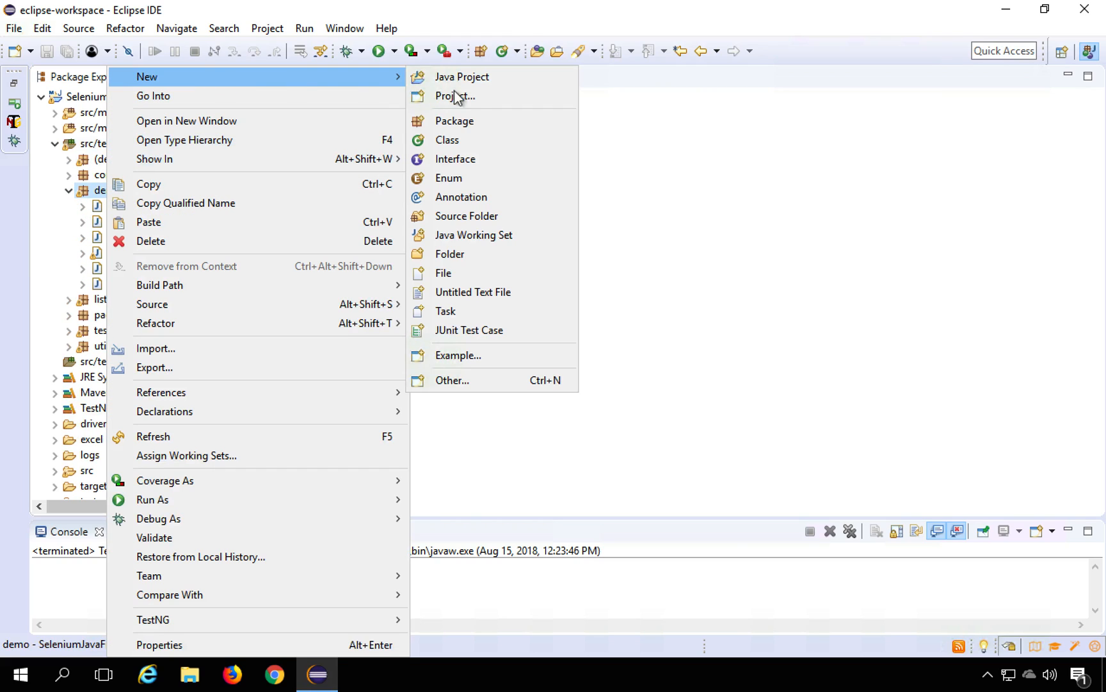
click(447, 140)
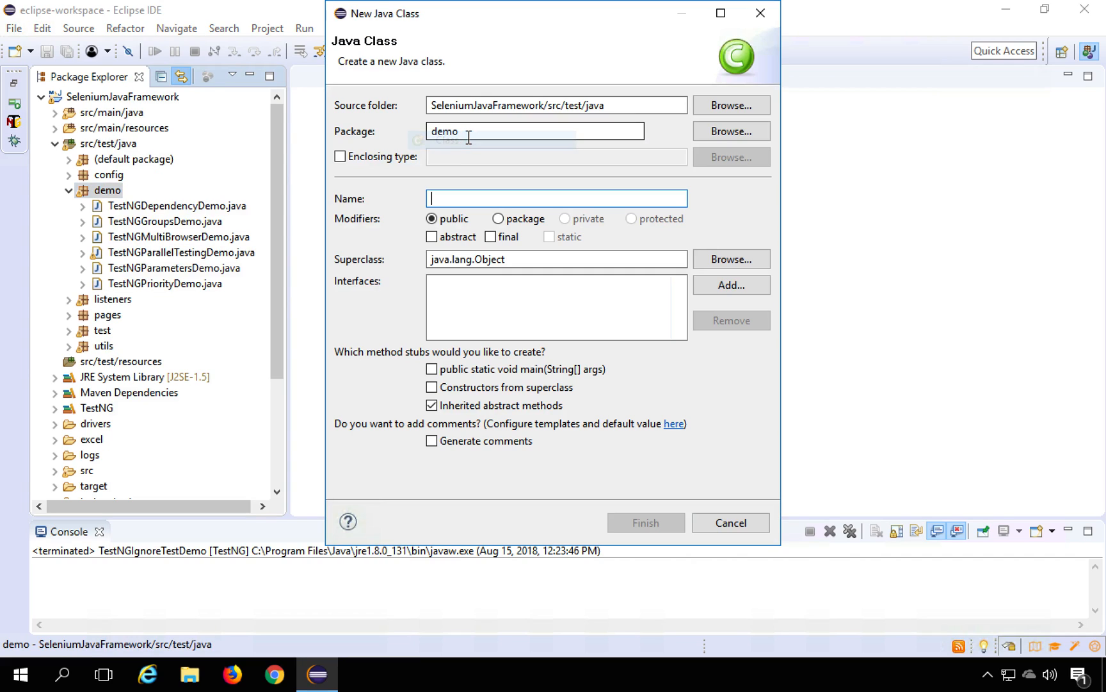
text(TestNG)
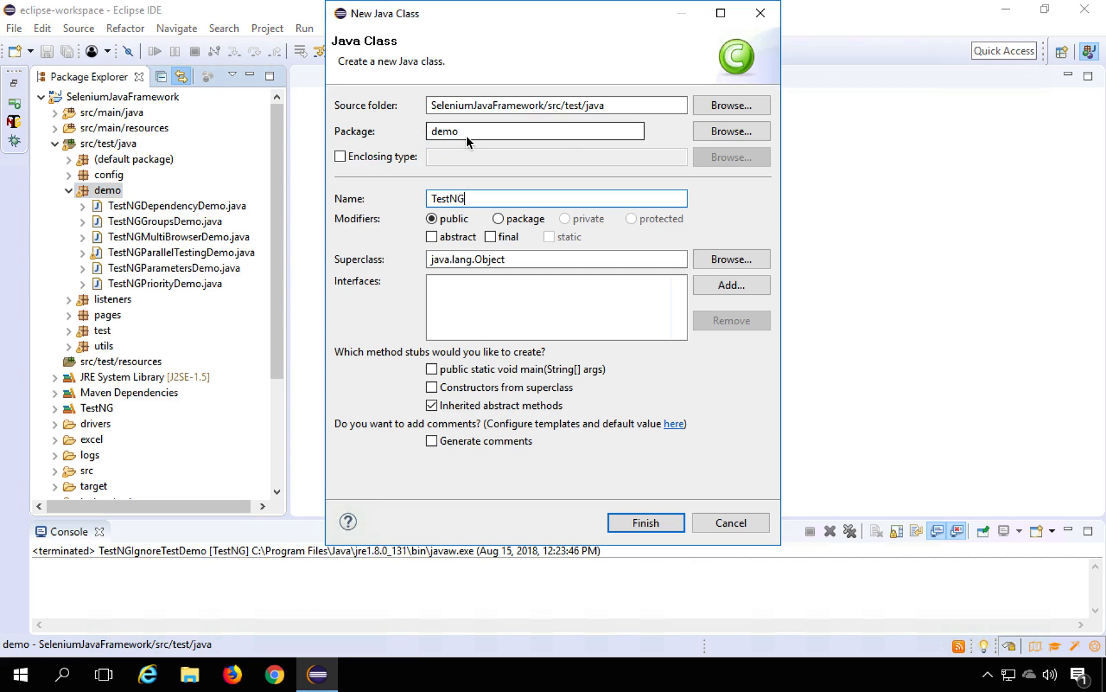
text(Ignore)
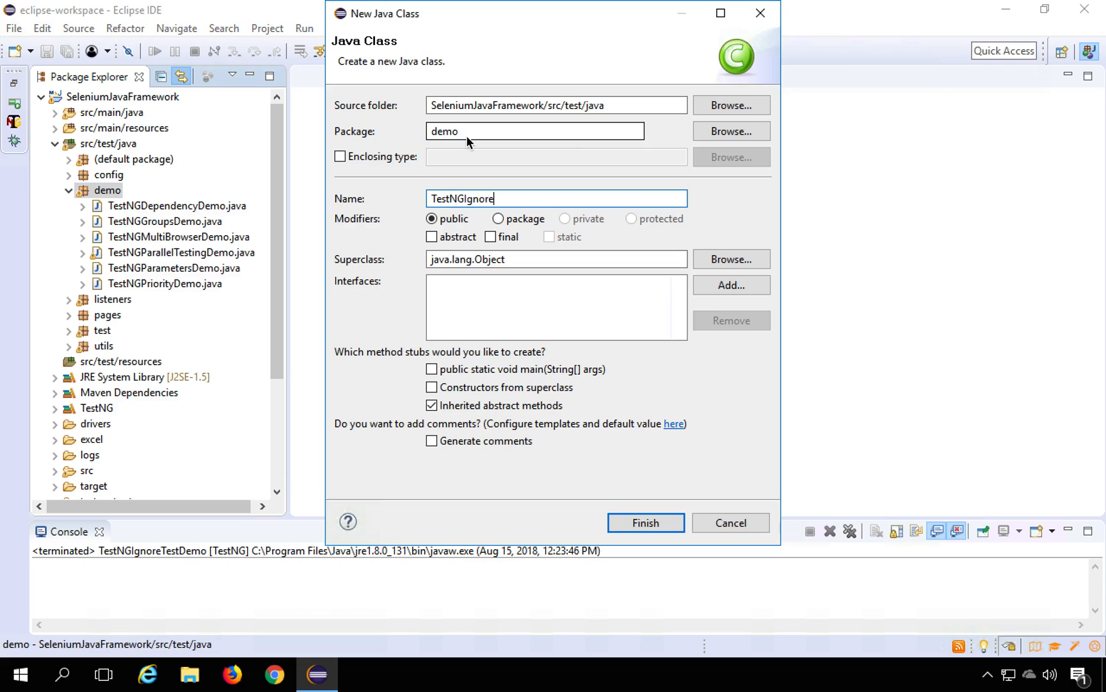
click(644, 522)
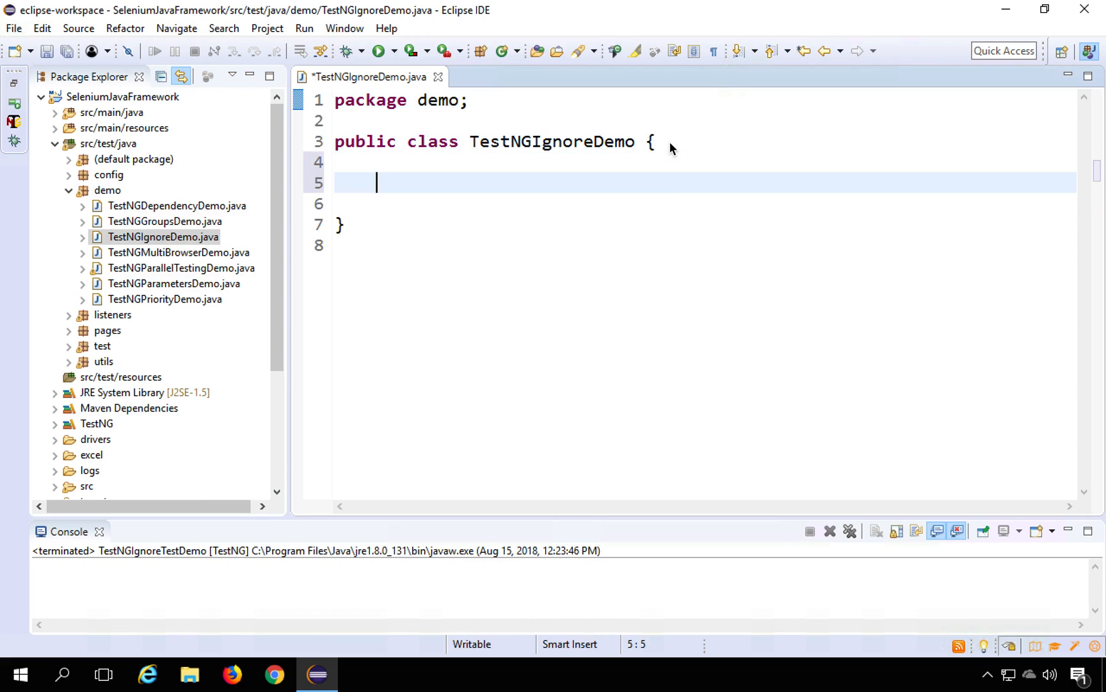
Write a public void test1() method printing "I am inside Test 1"
text(publ)
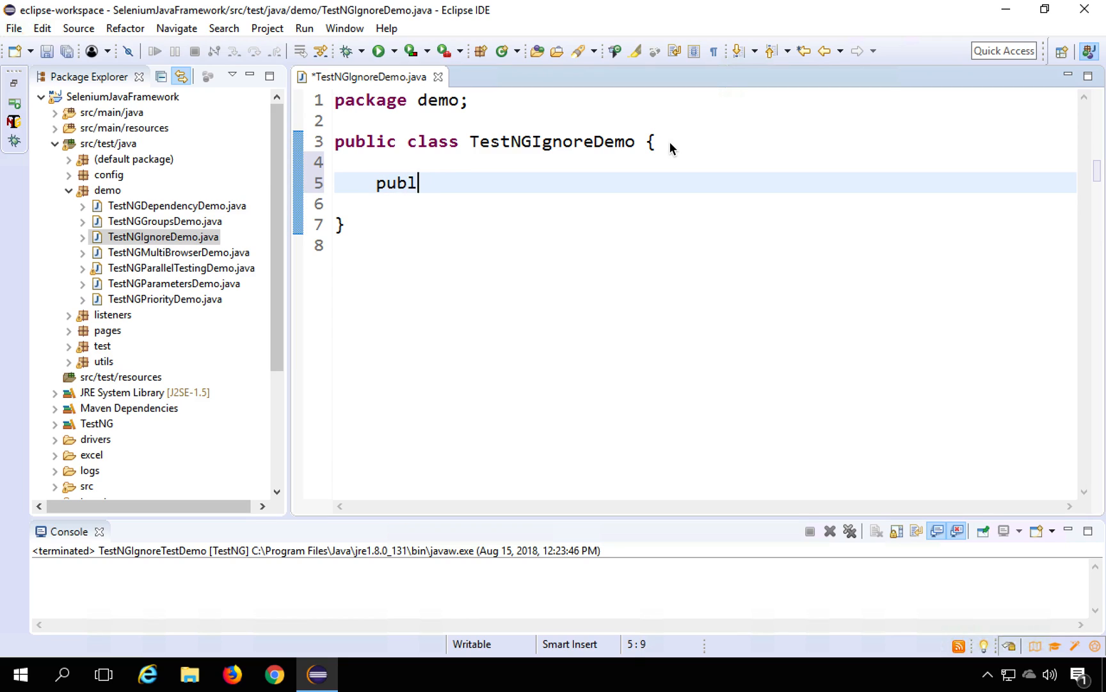
text(ic void)
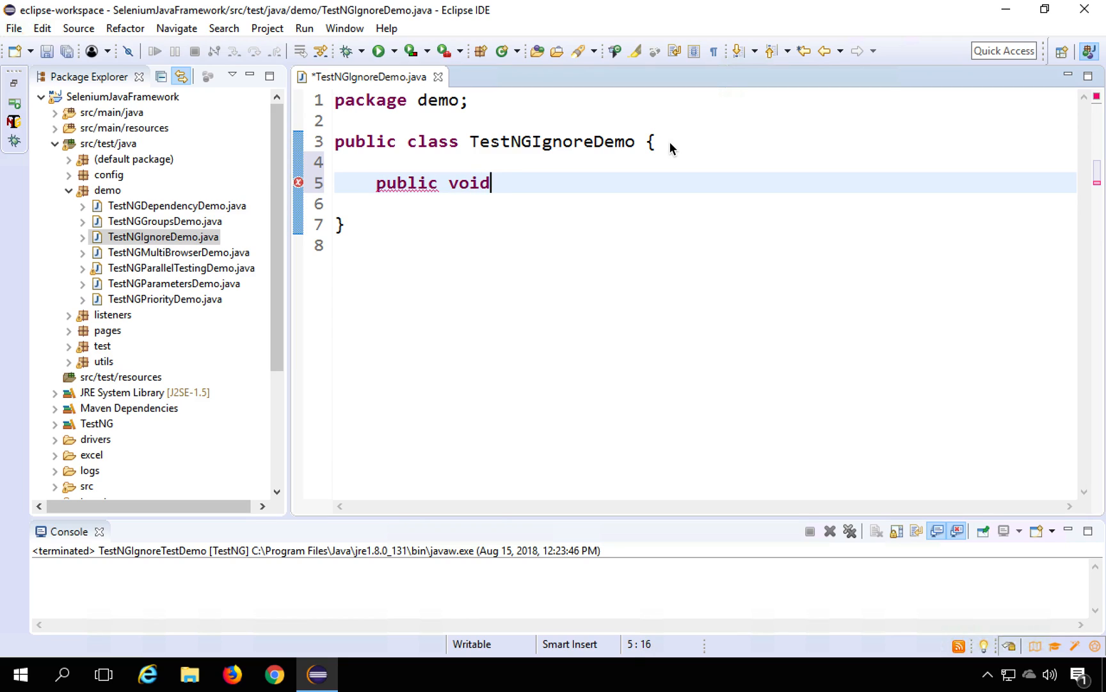
text(test1() {)
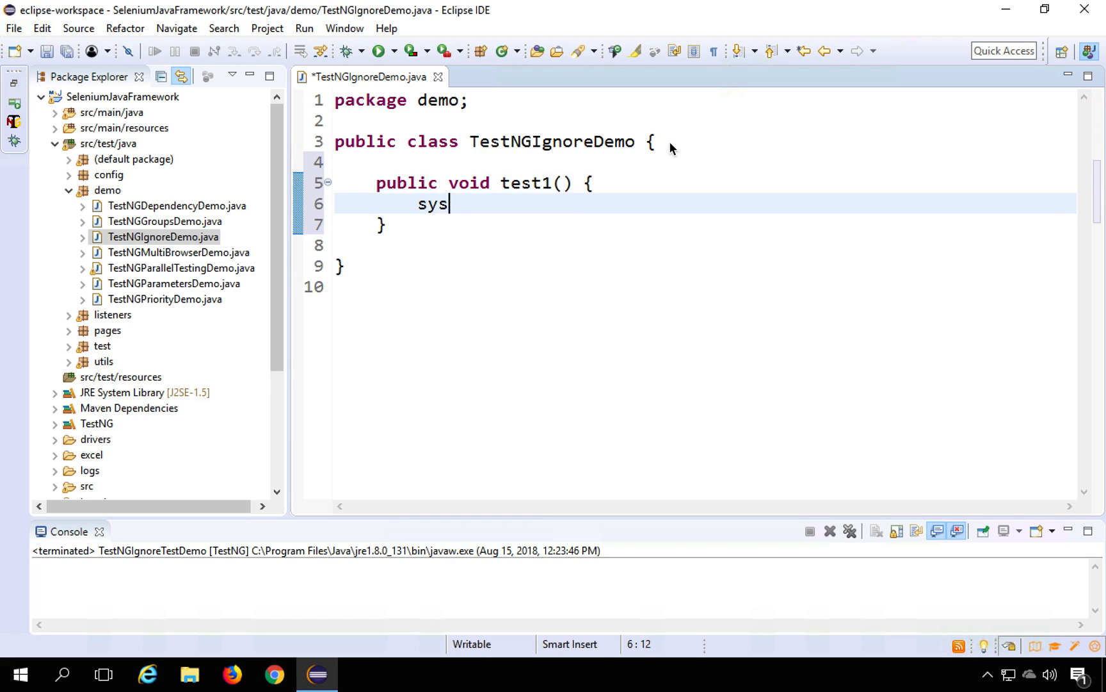
text(System.out.println();)
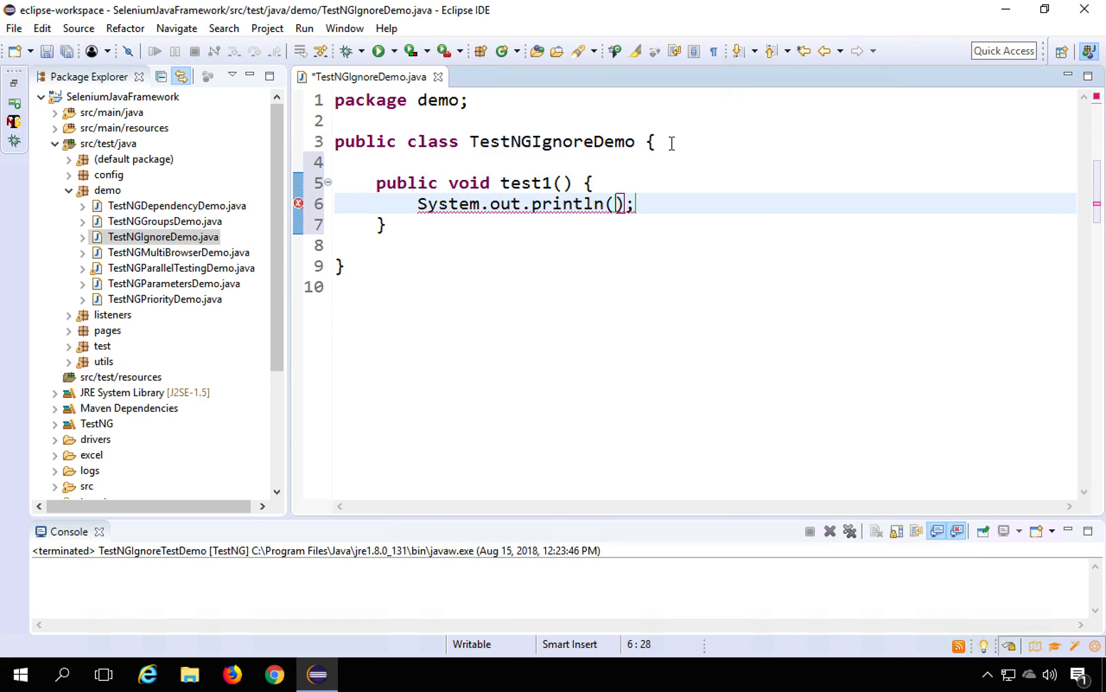
text("")
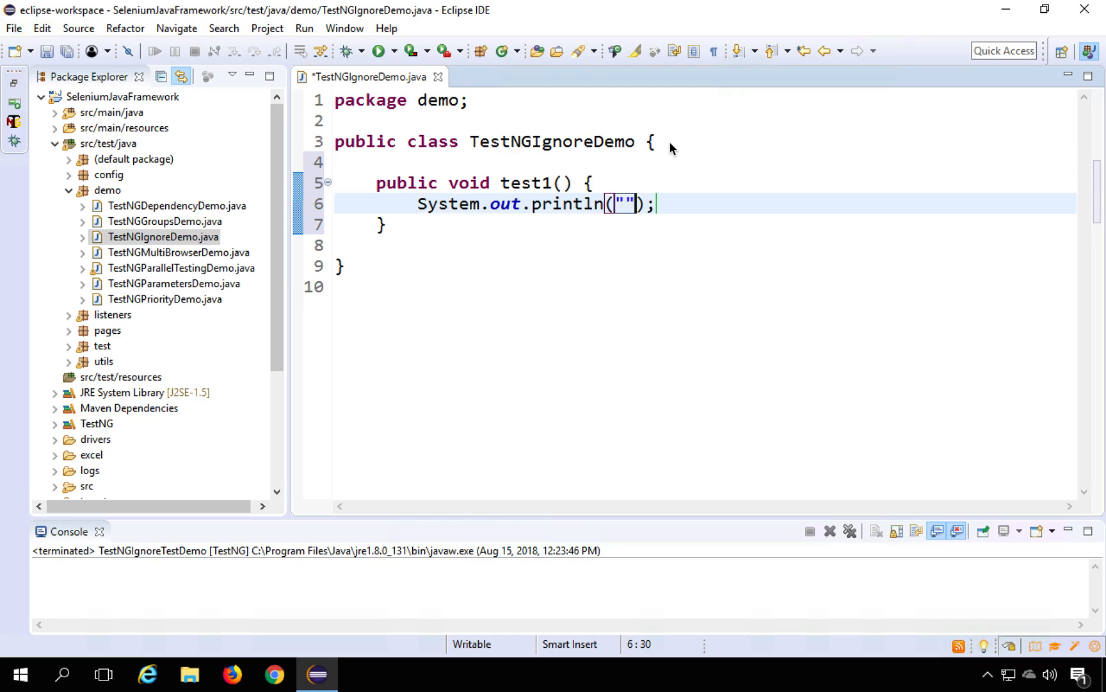
text(I)
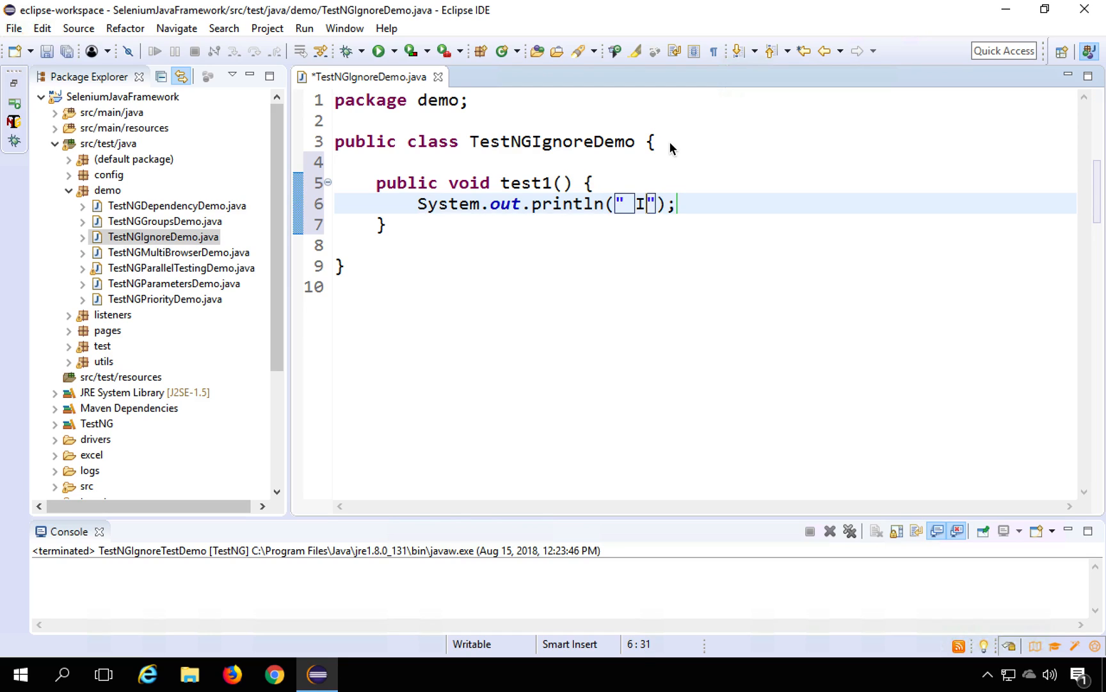
text(am inside)
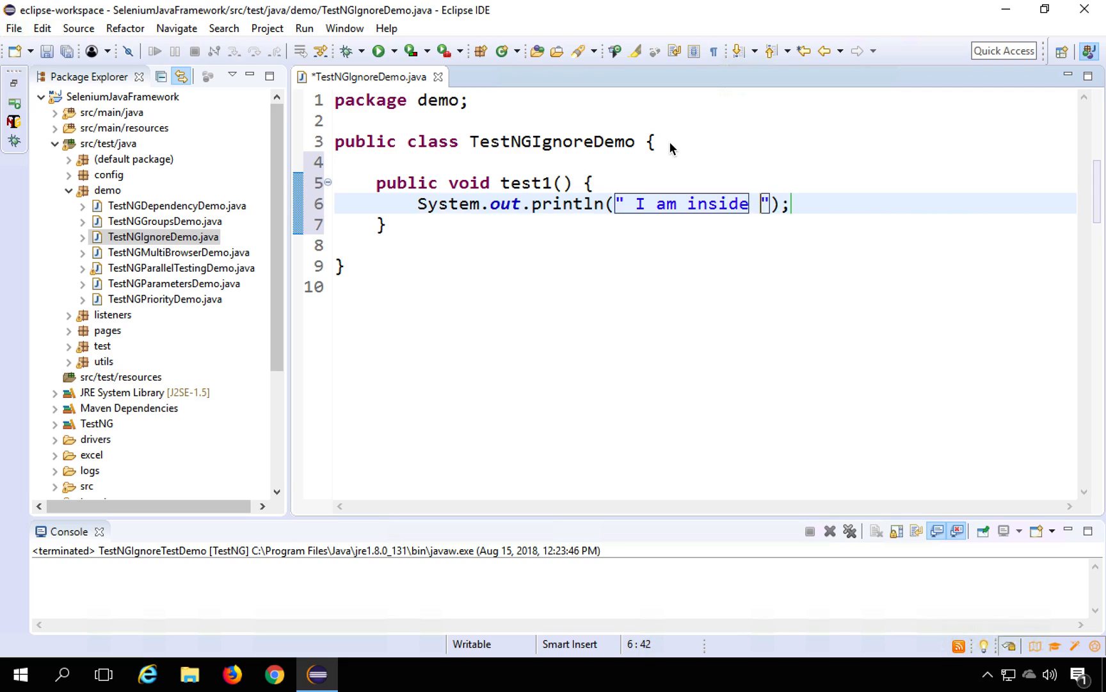
text(Test 1)
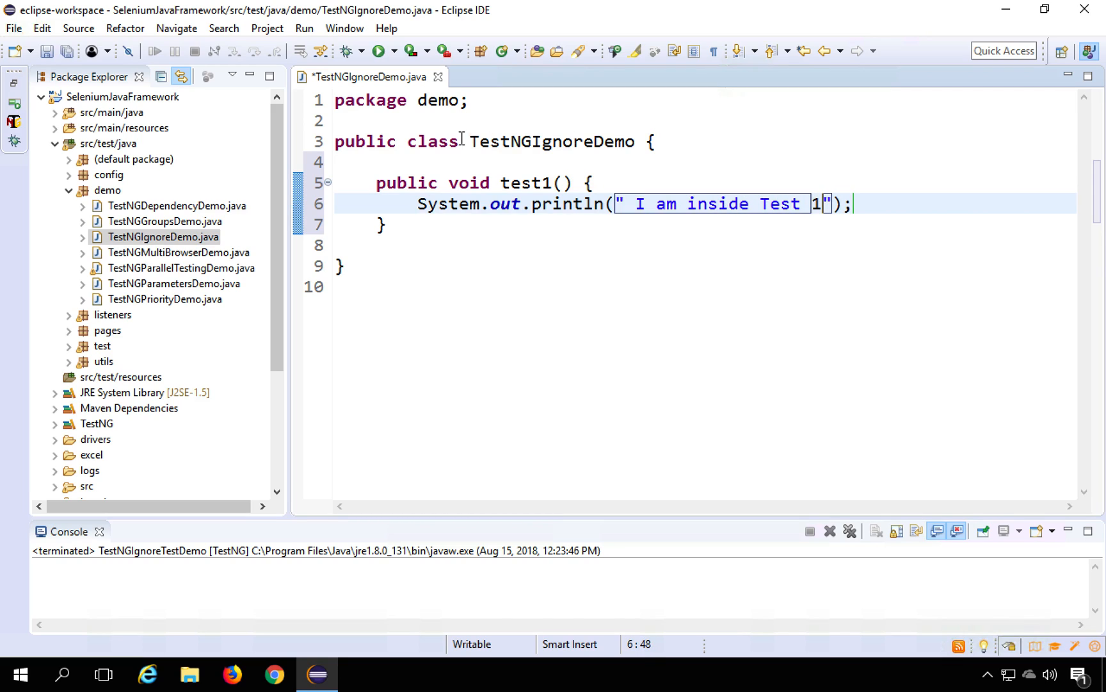
key(Enter)
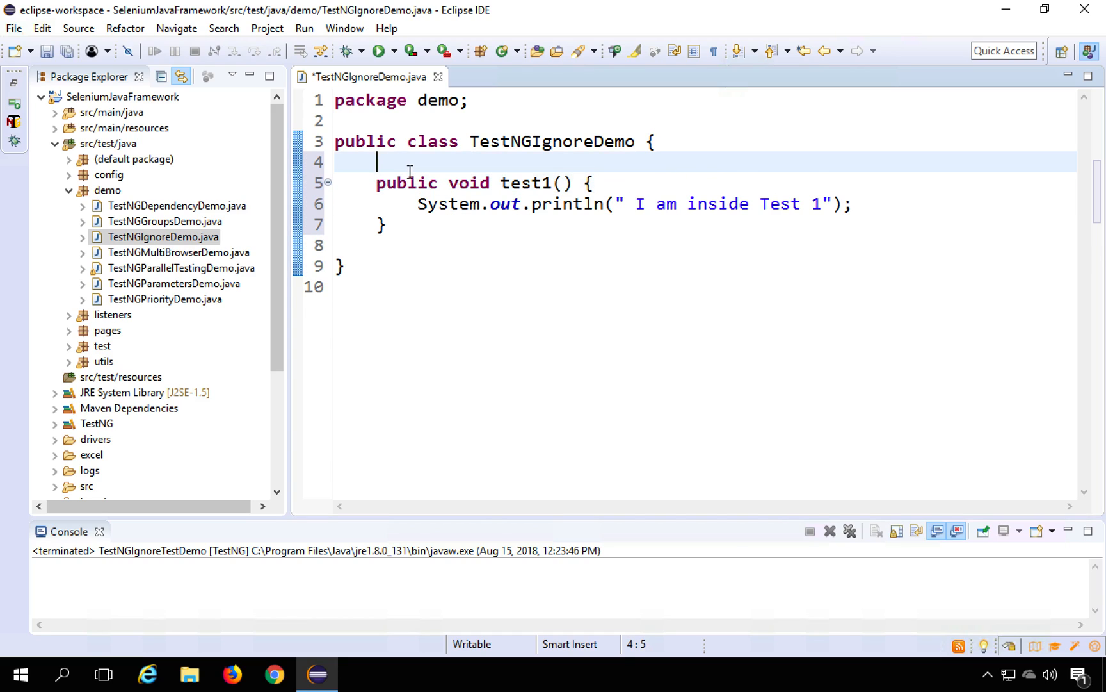
text(@)
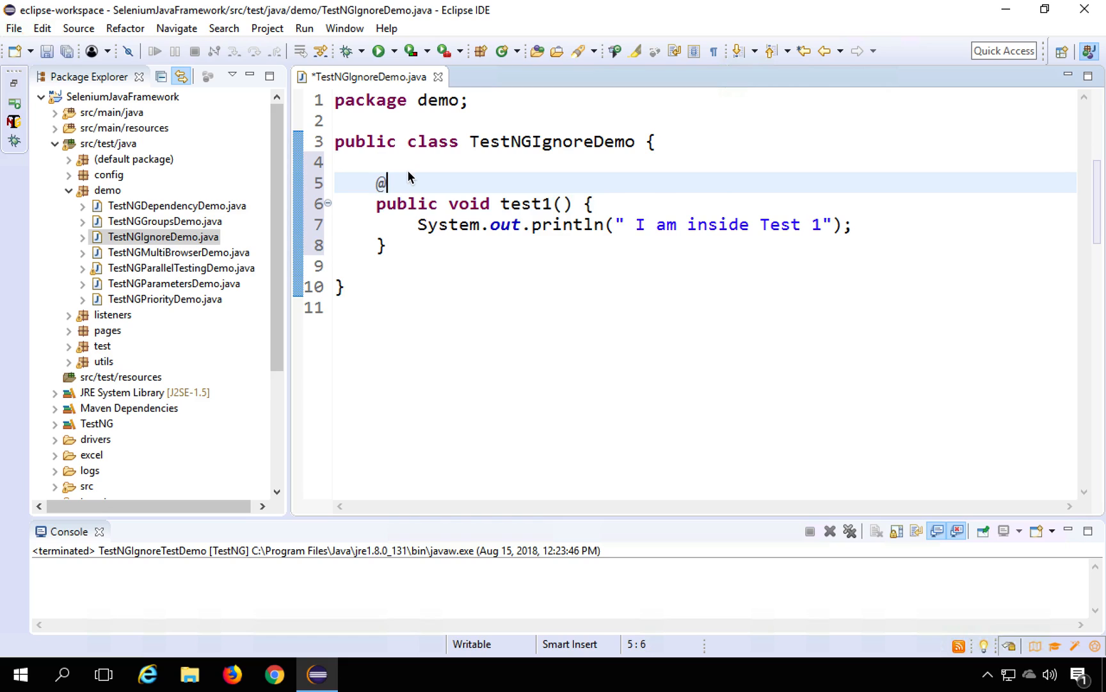
text(Test)
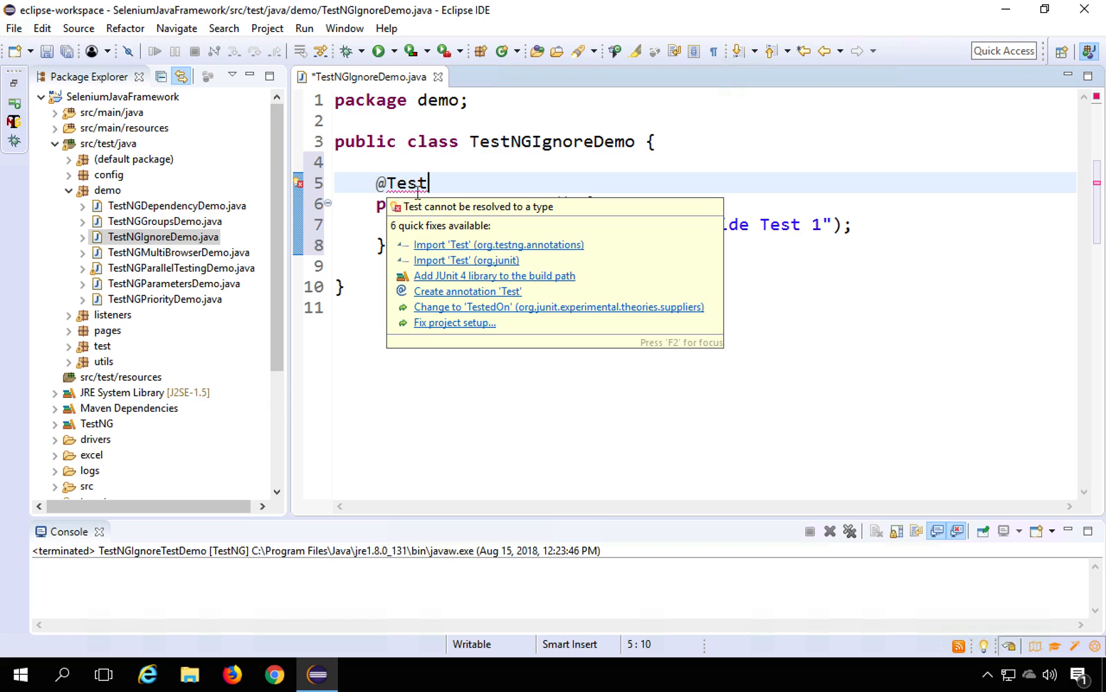
click(498, 244)
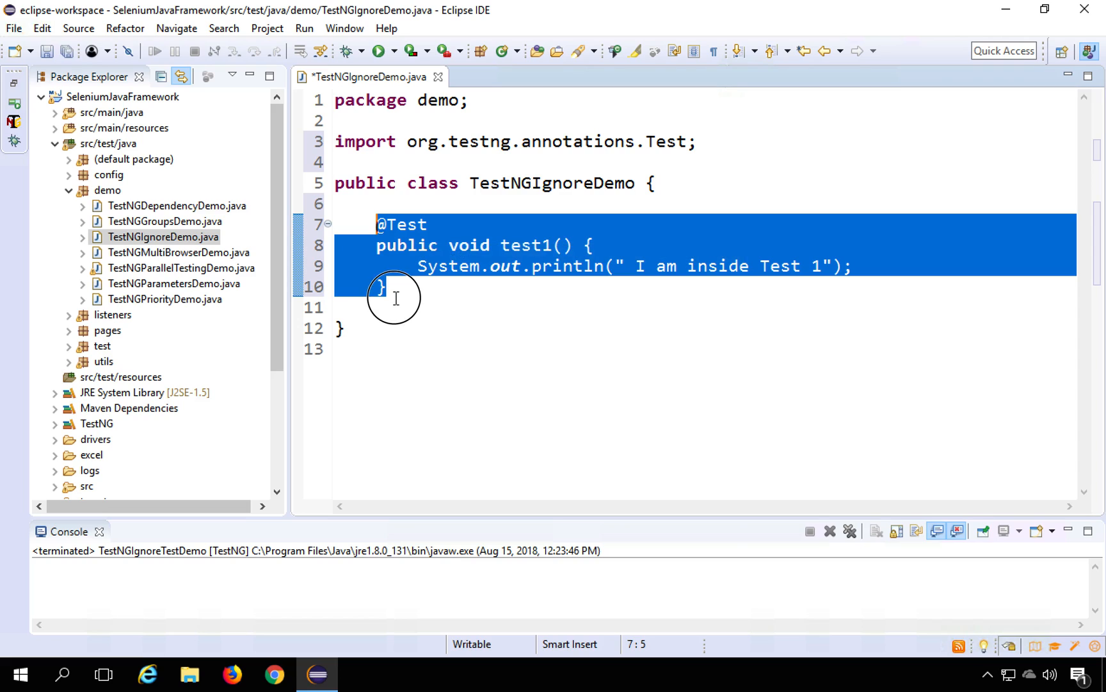
Paste a copy of test1 as test2 printing "I am inside Test 2", then save
click(388, 327)
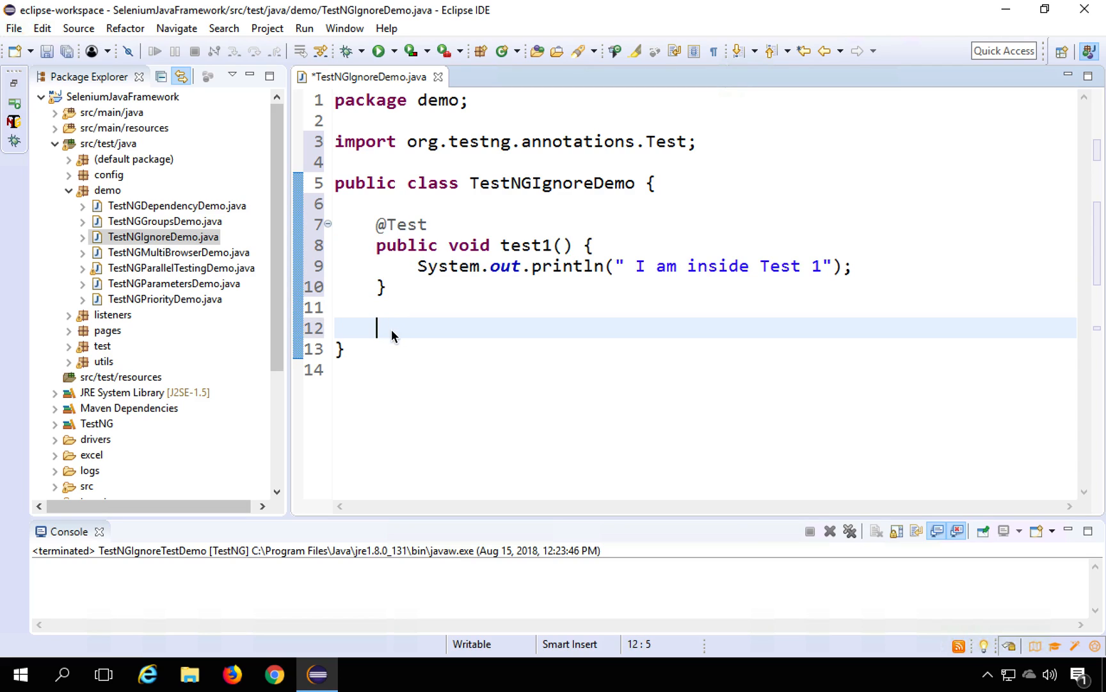
right_click(394, 336)
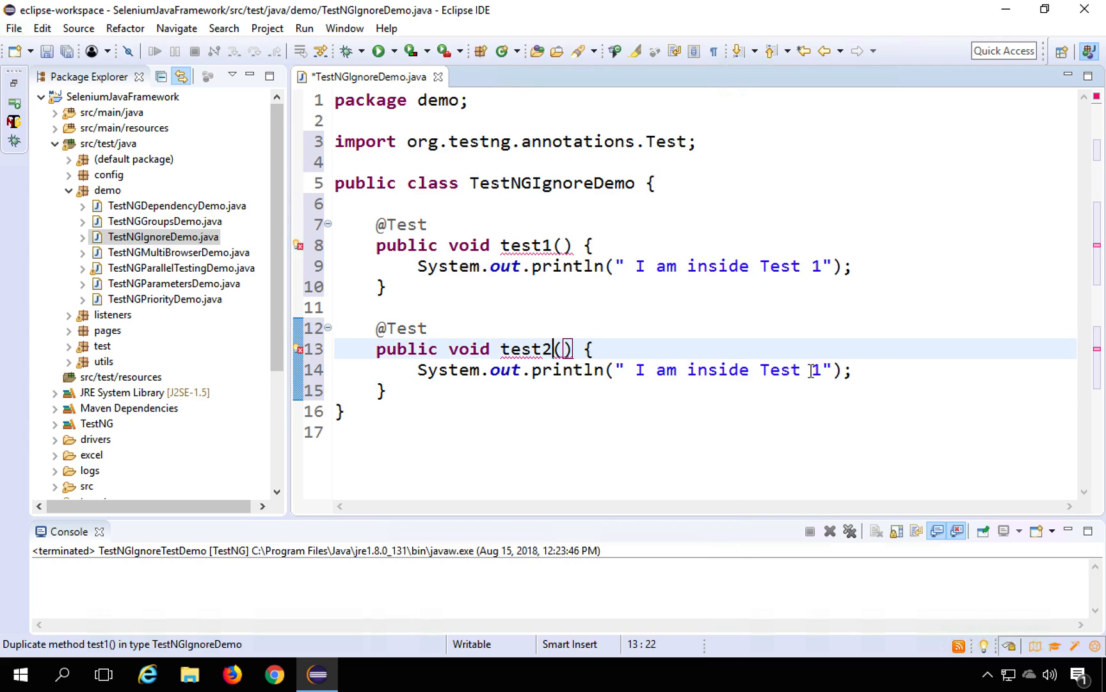
text(2)
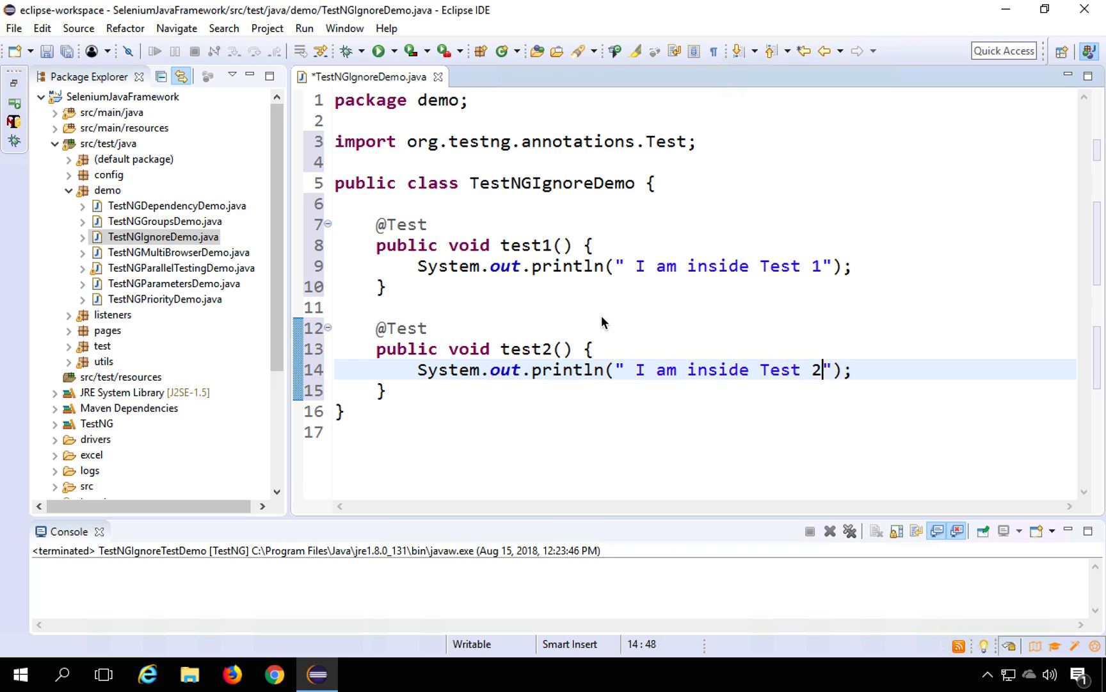
key(ctrl+s)
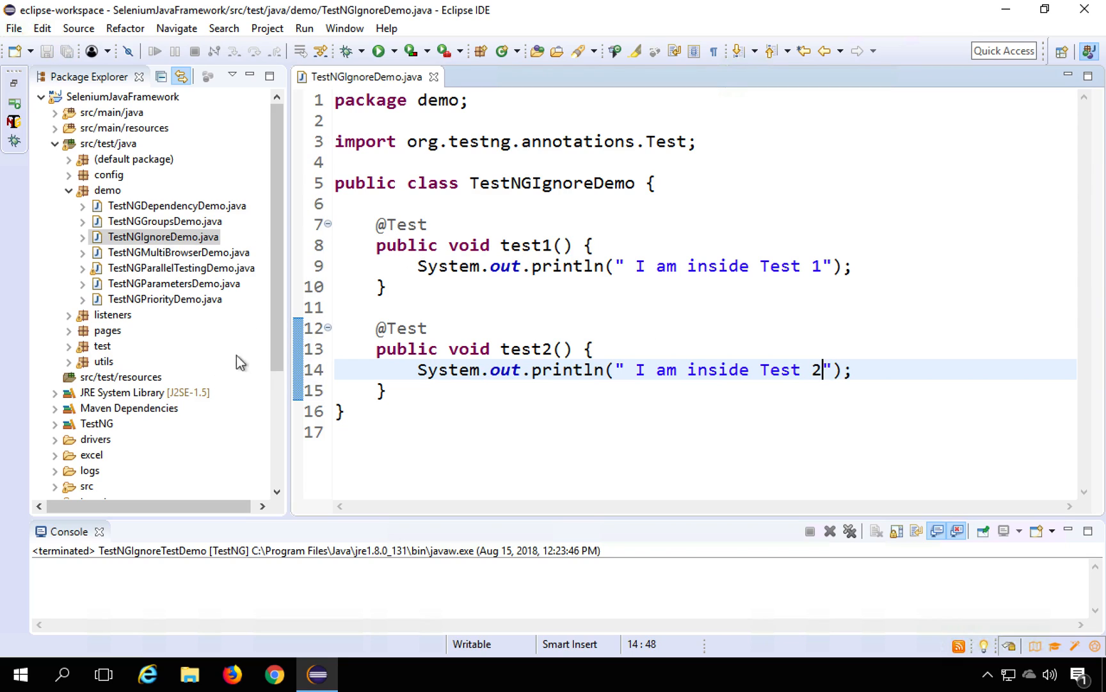
mouse_move(455, 225)
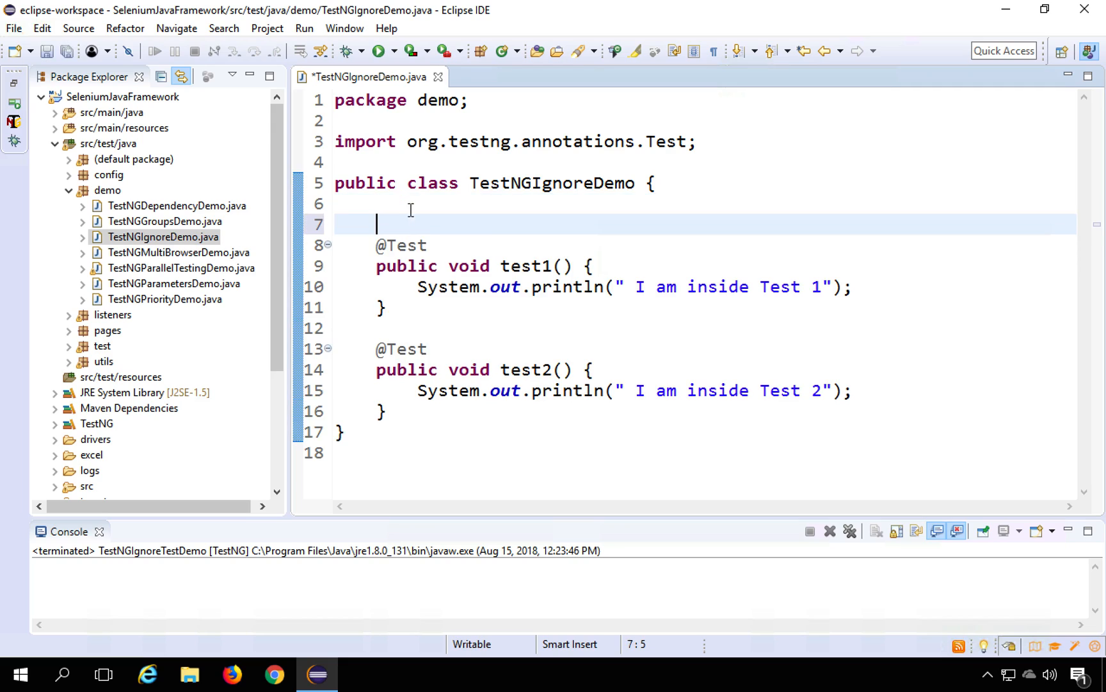
text(@igno)
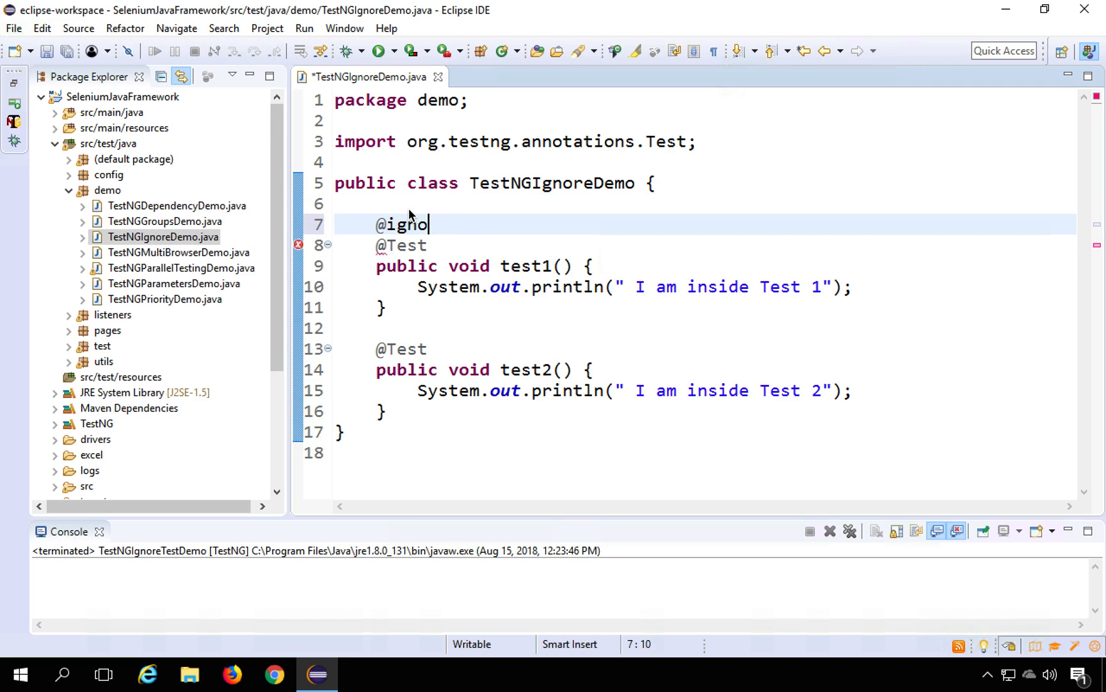
text(re)
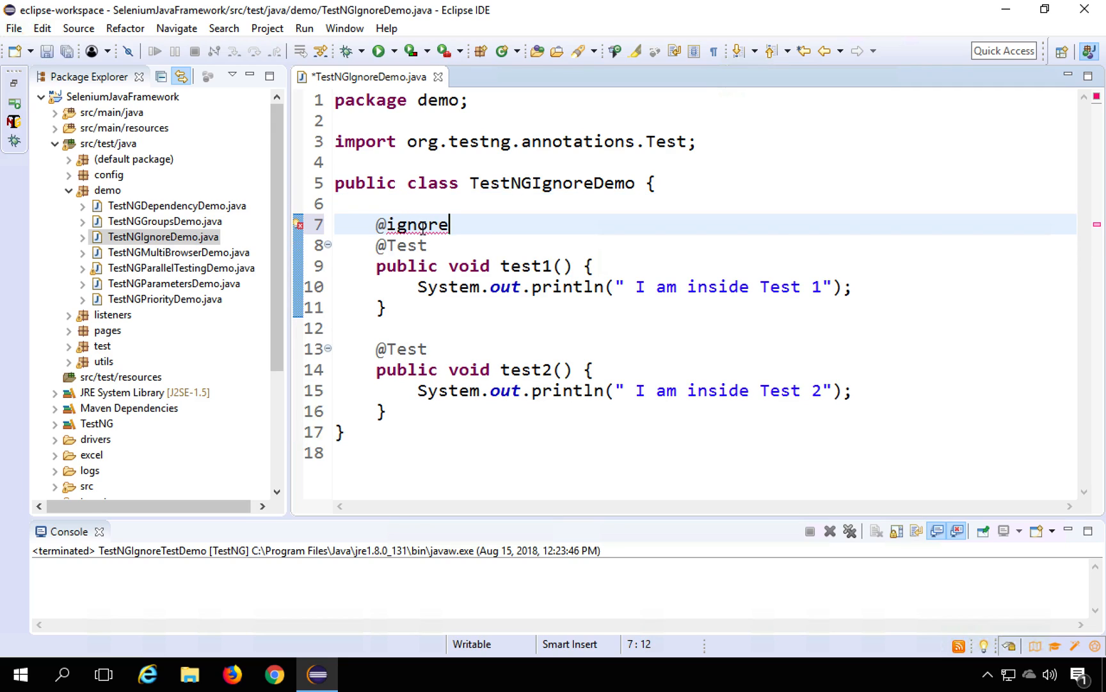
click(299, 224)
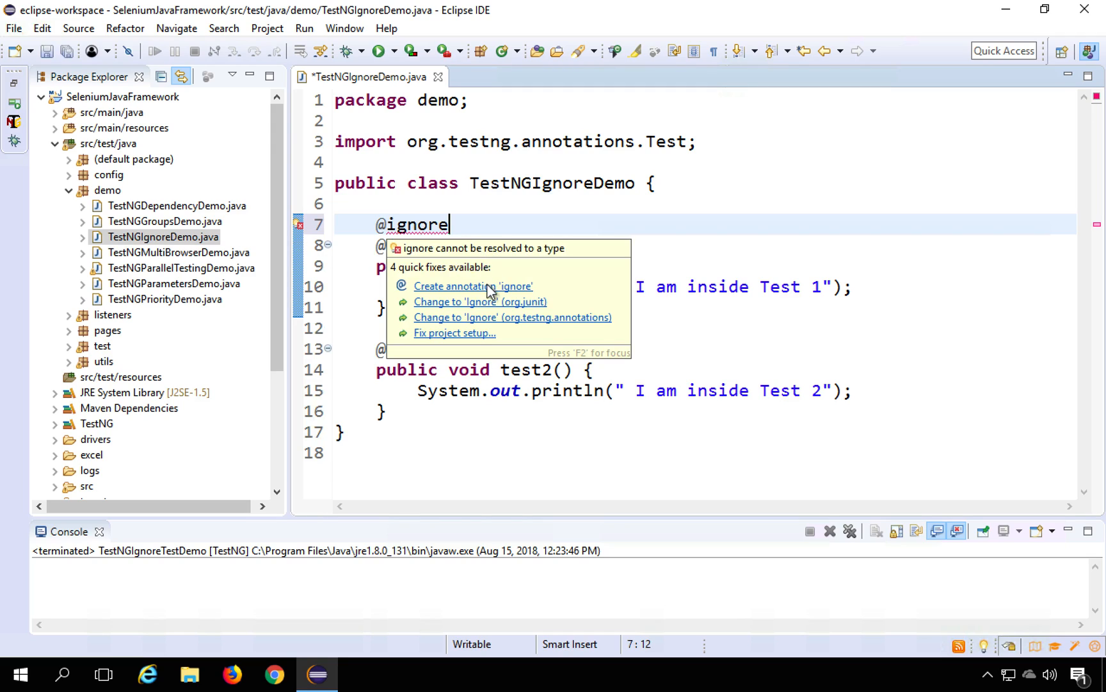
mouse_move(530, 327)
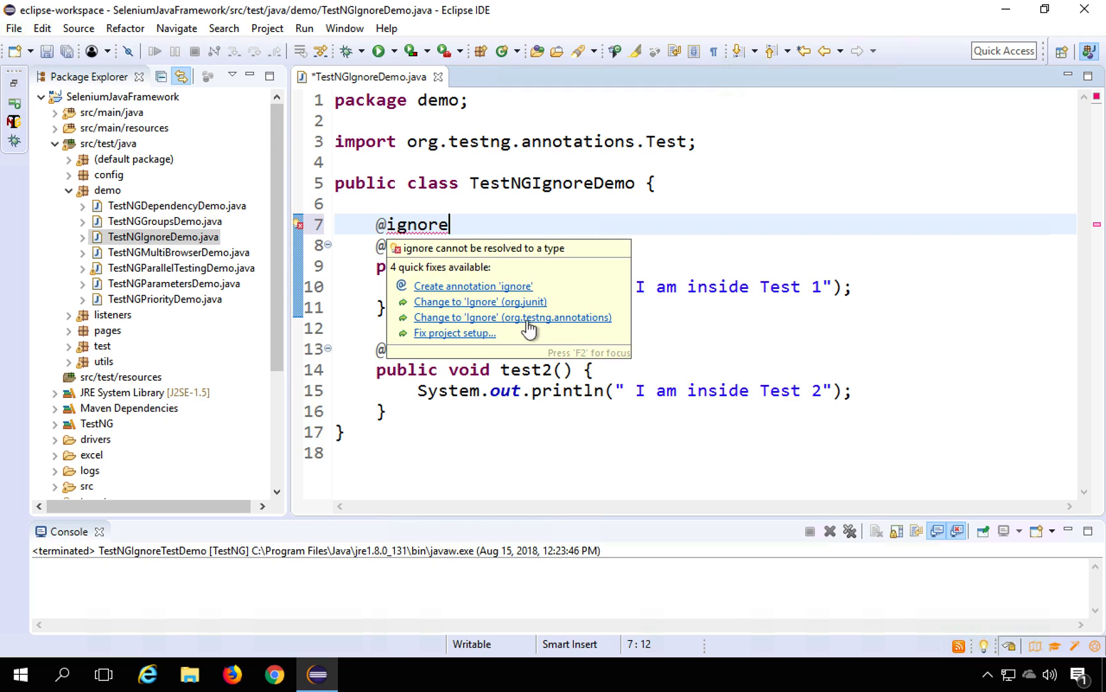
mouse_move(473, 316)
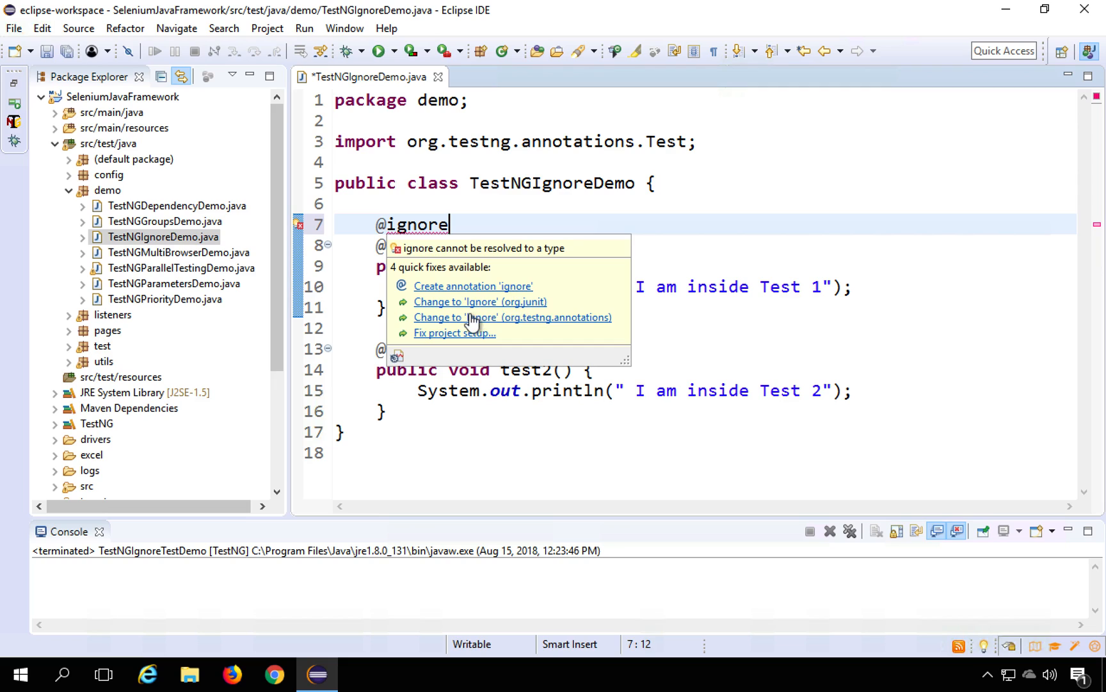
mouse_move(537, 328)
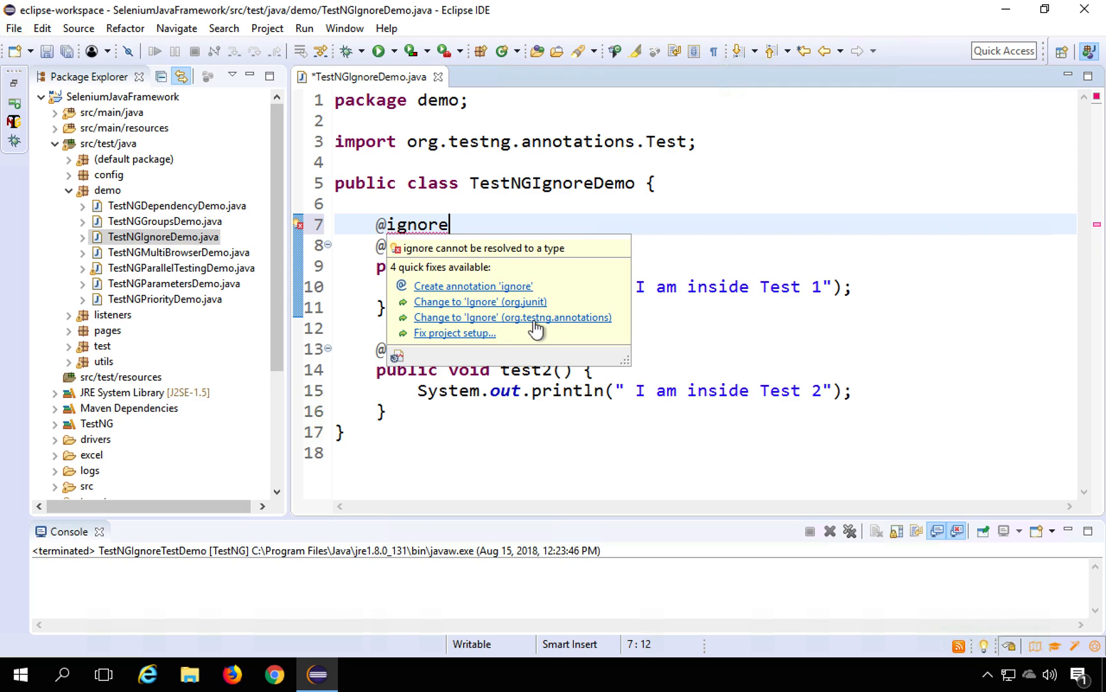
click(512, 317)
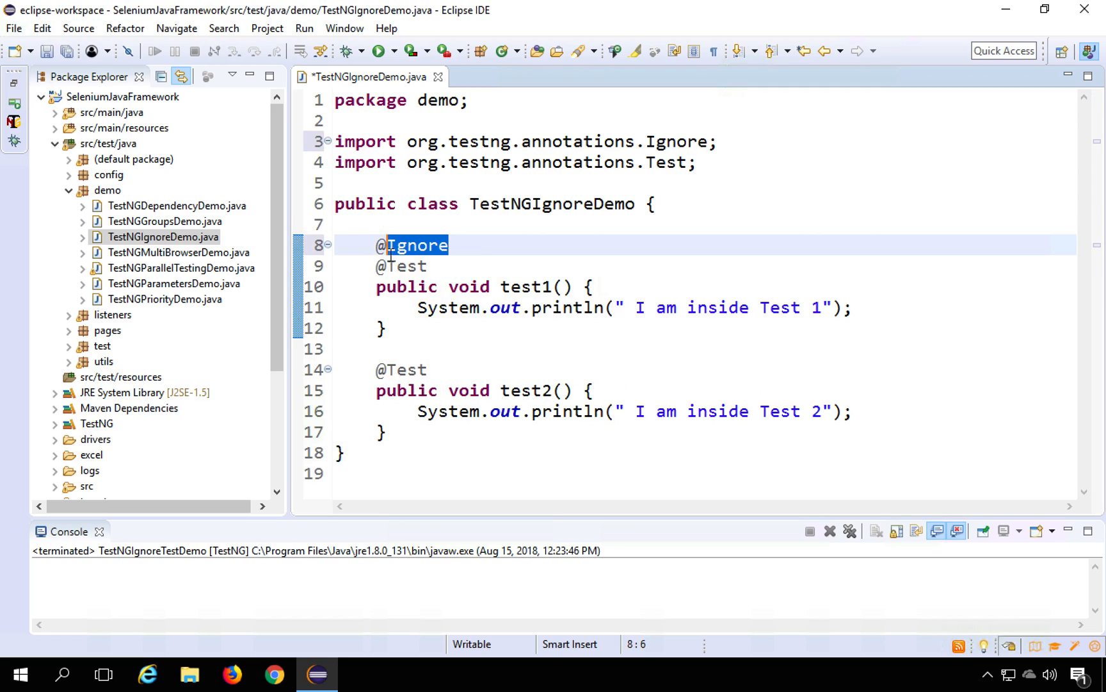
click(455, 244)
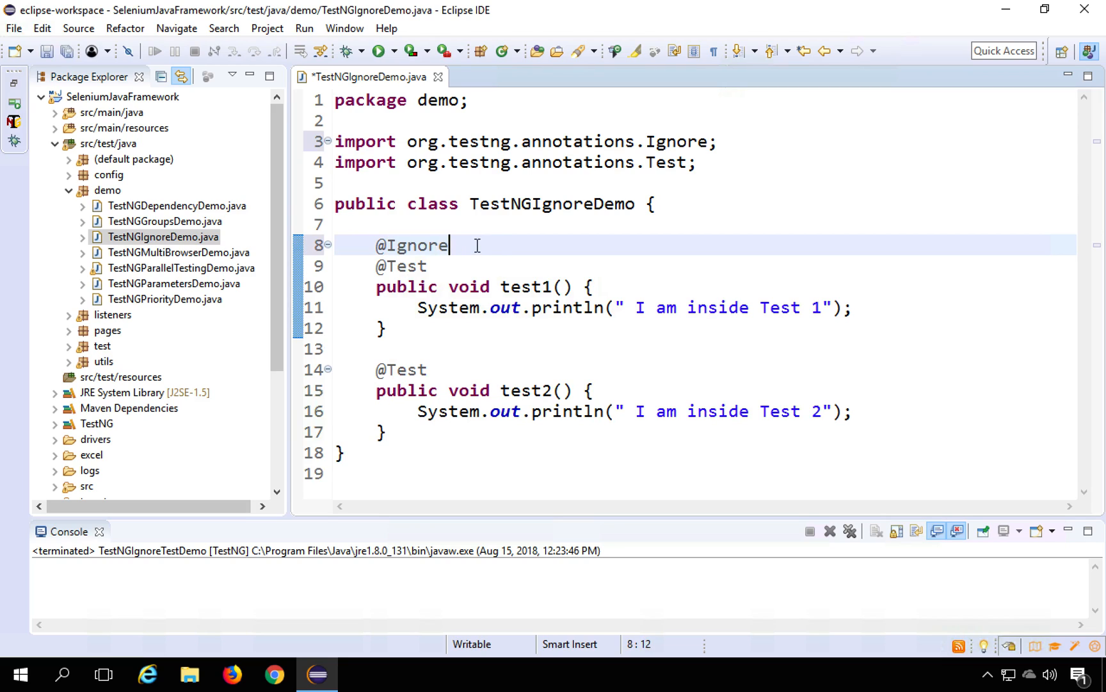
double_click(413, 244)
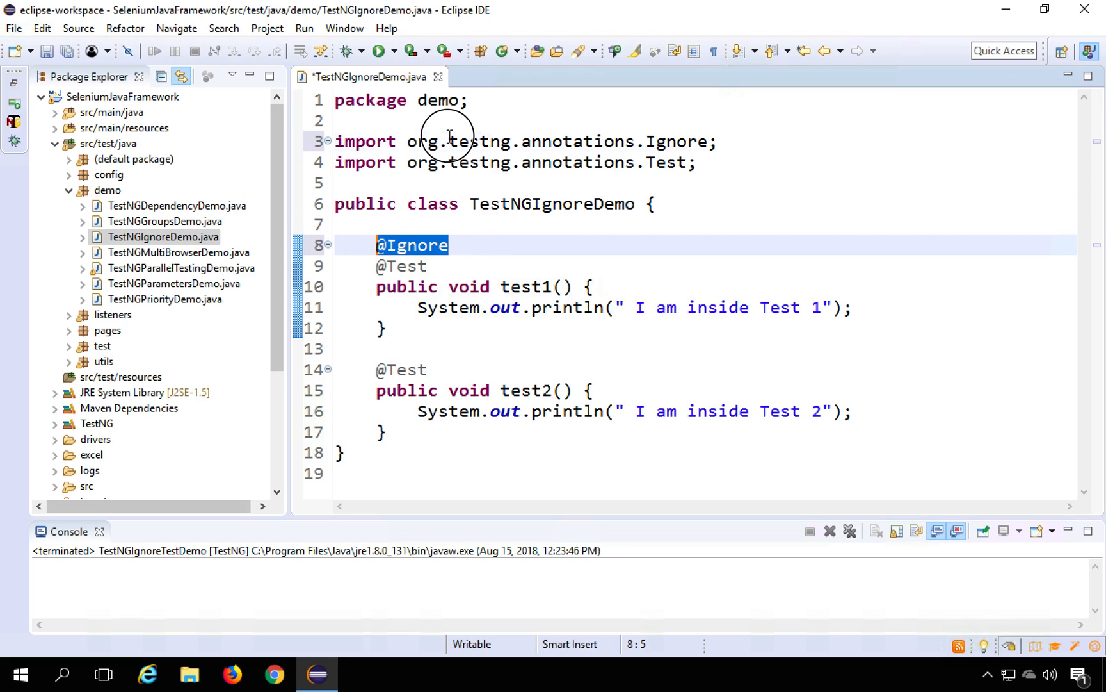
mouse_move(361, 245)
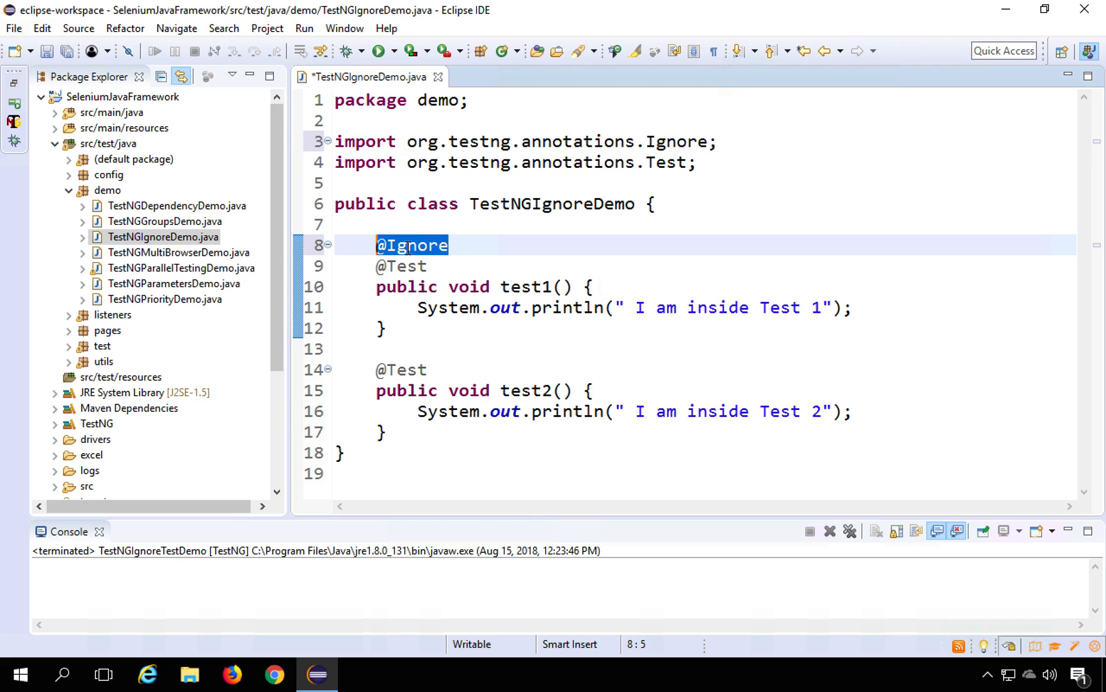
key(Delete)
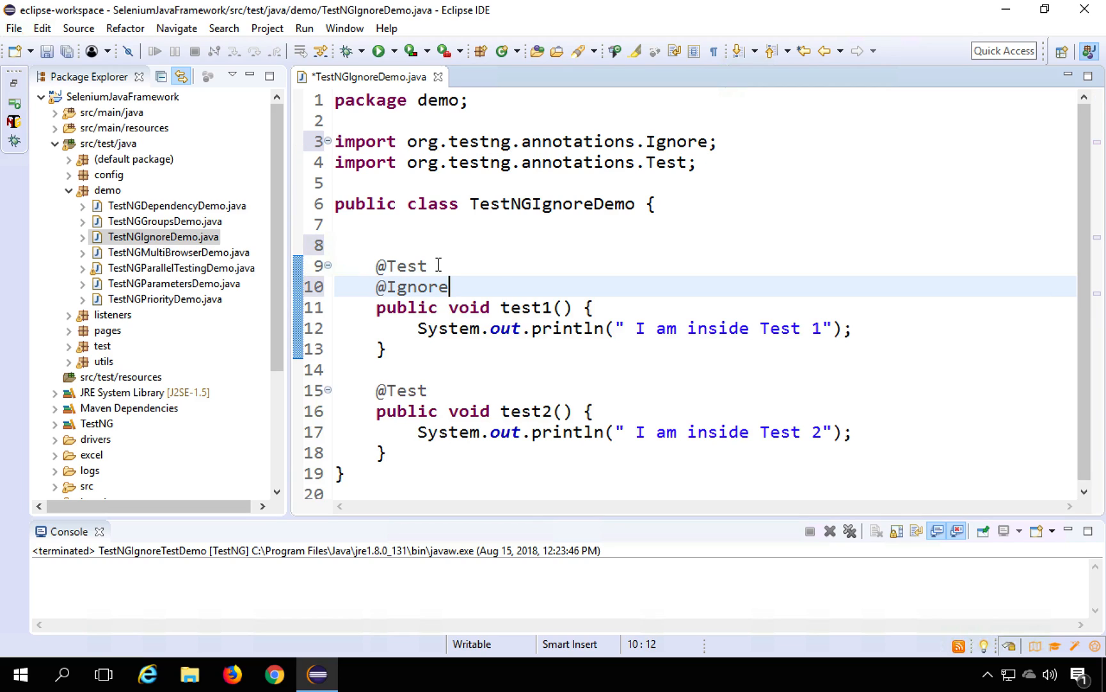
key(ctrl+s)
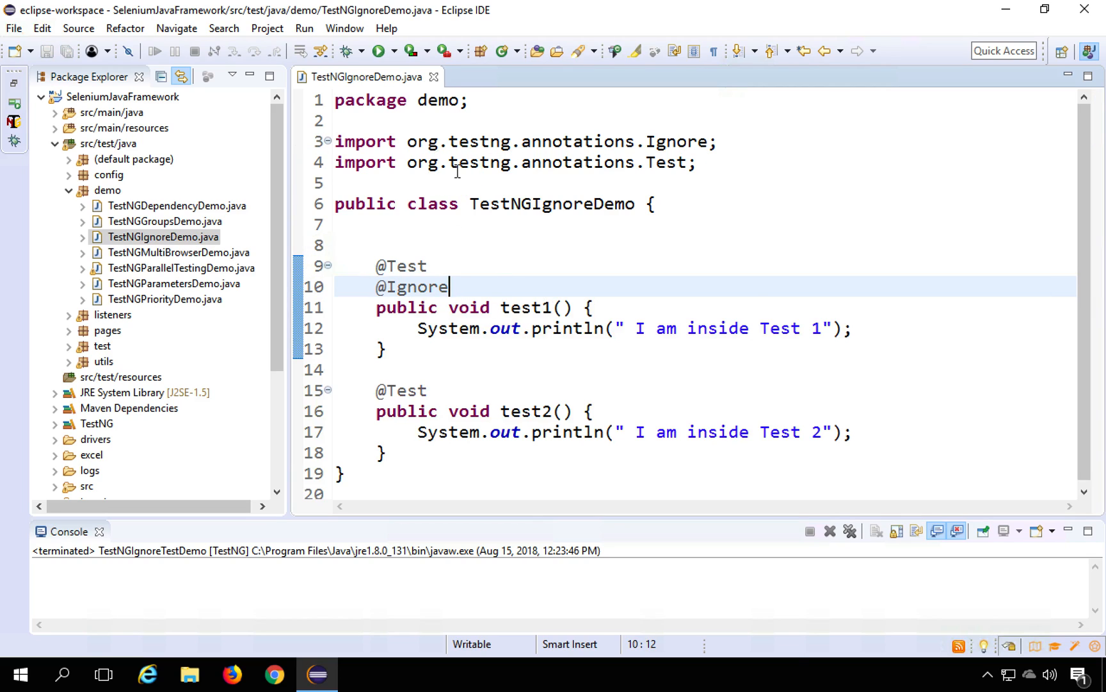
Run TestNGIgnoreDemo as a TestNG test, check results, and restore the Console view
right_click(445, 286)
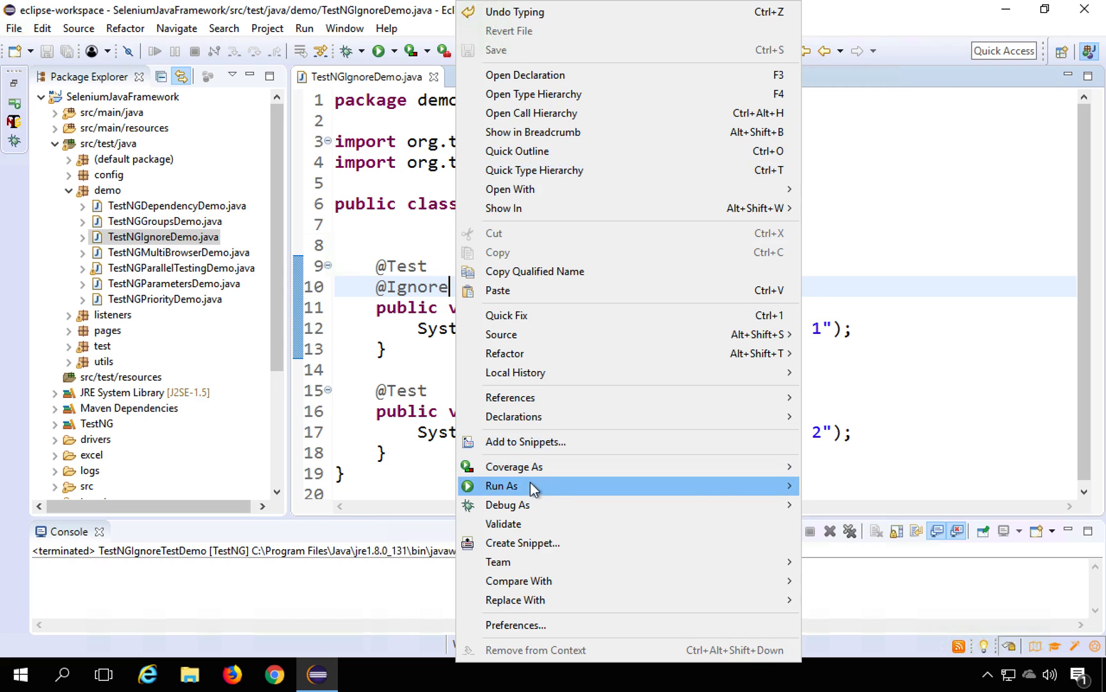
click(502, 485)
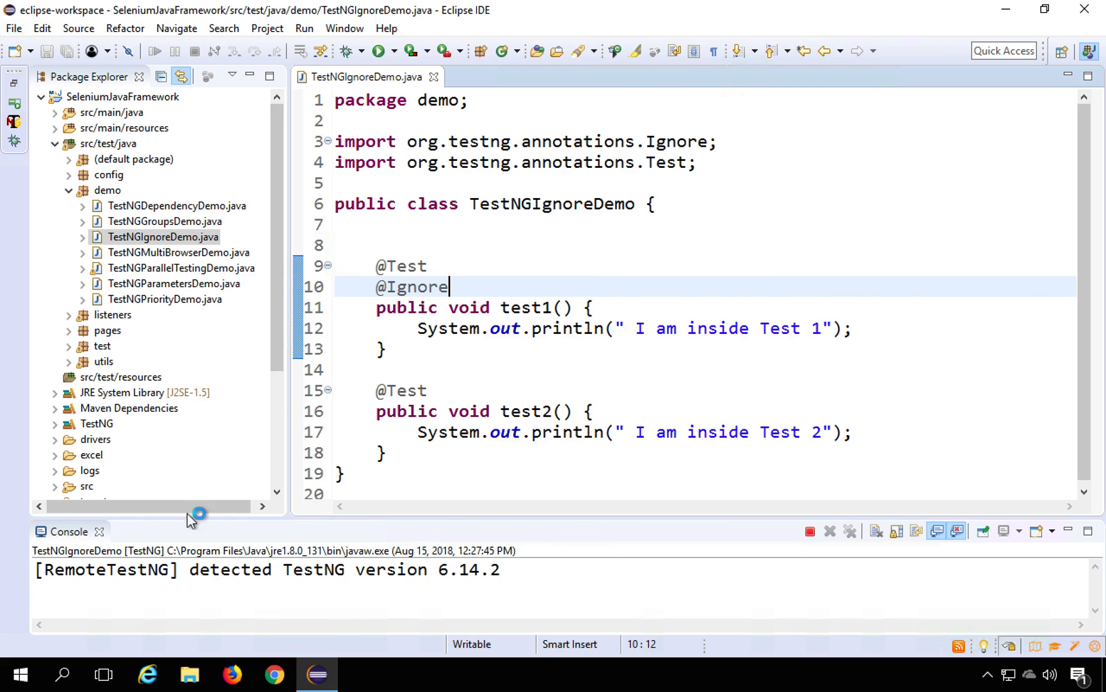
click(382, 50)
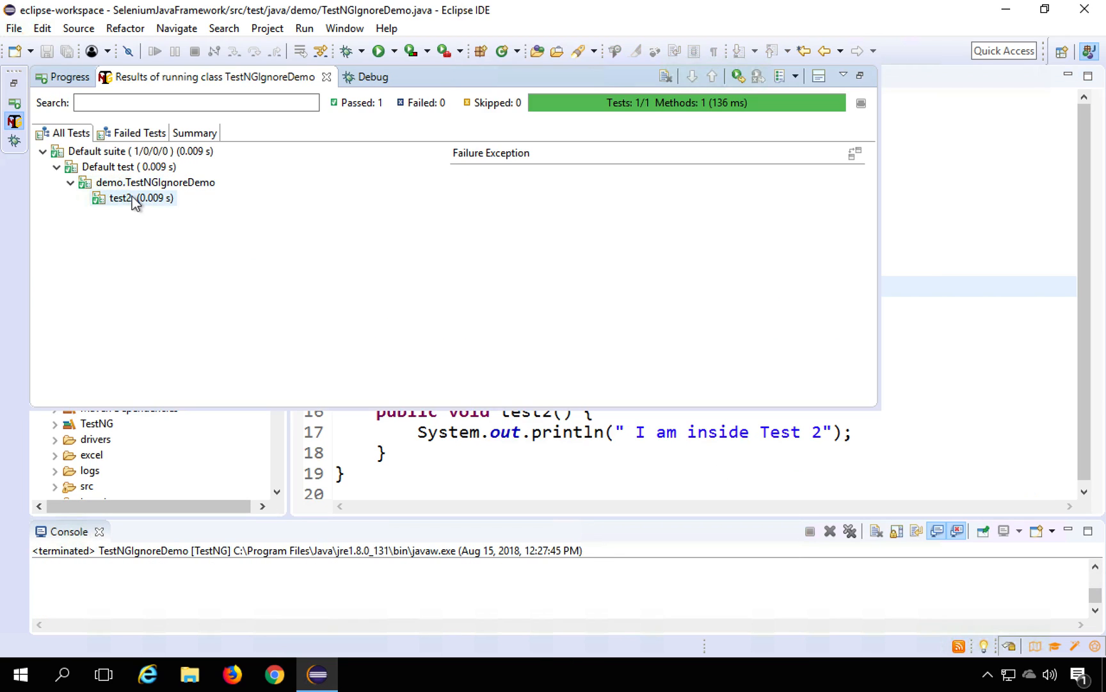
mouse_move(67, 545)
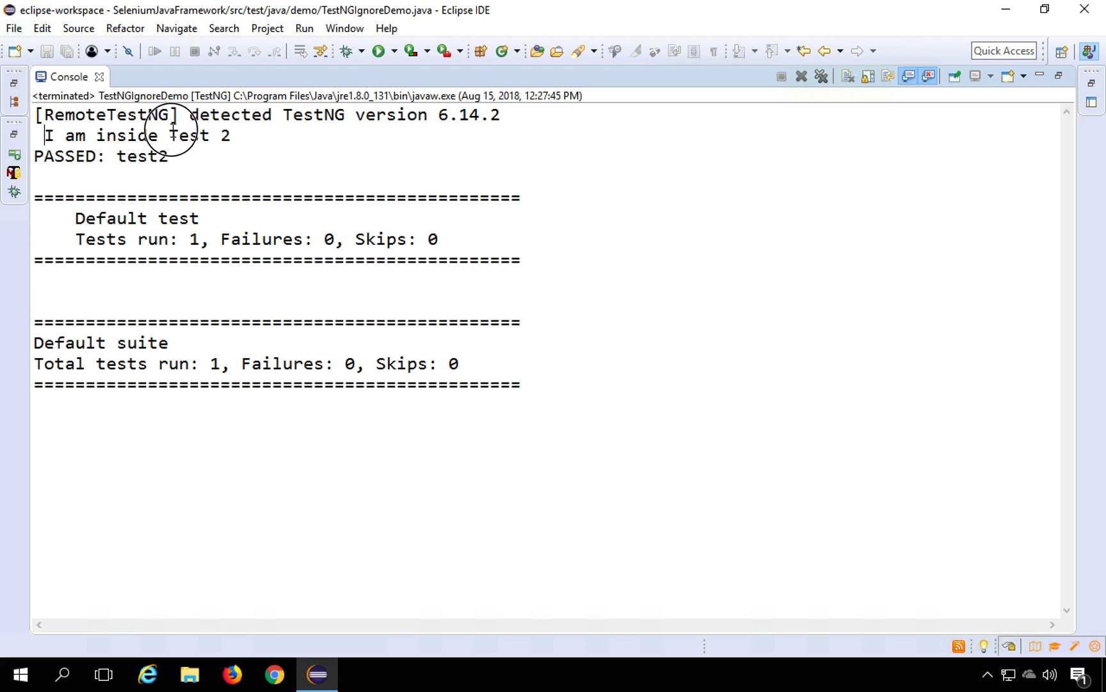
double_click(137, 135)
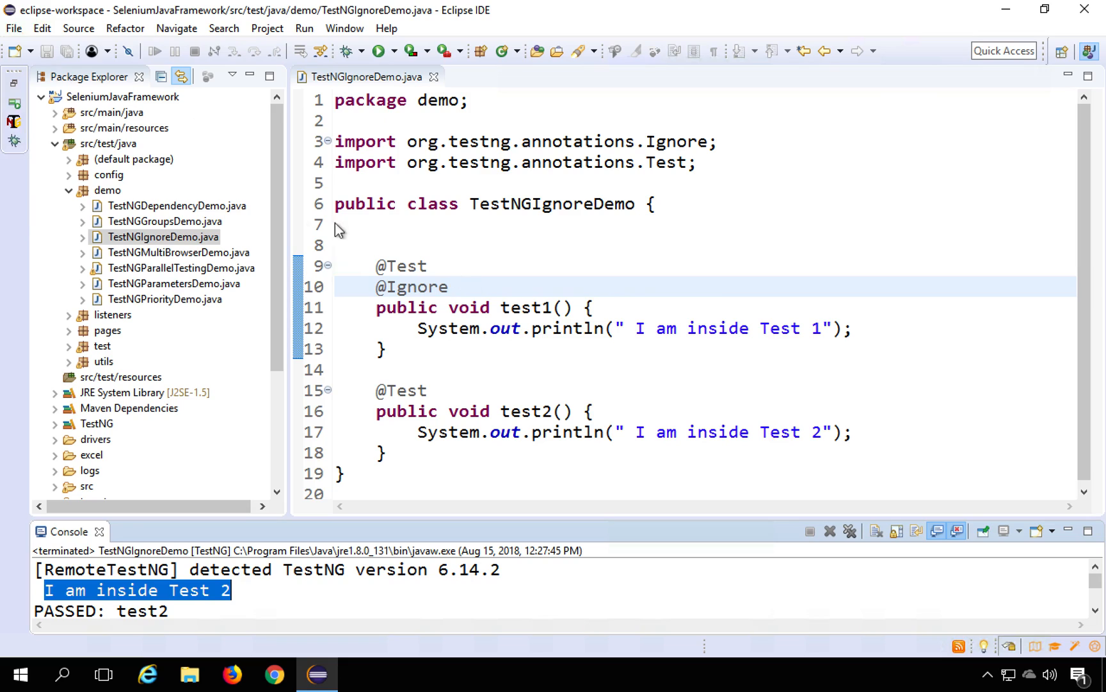
mouse_move(442, 262)
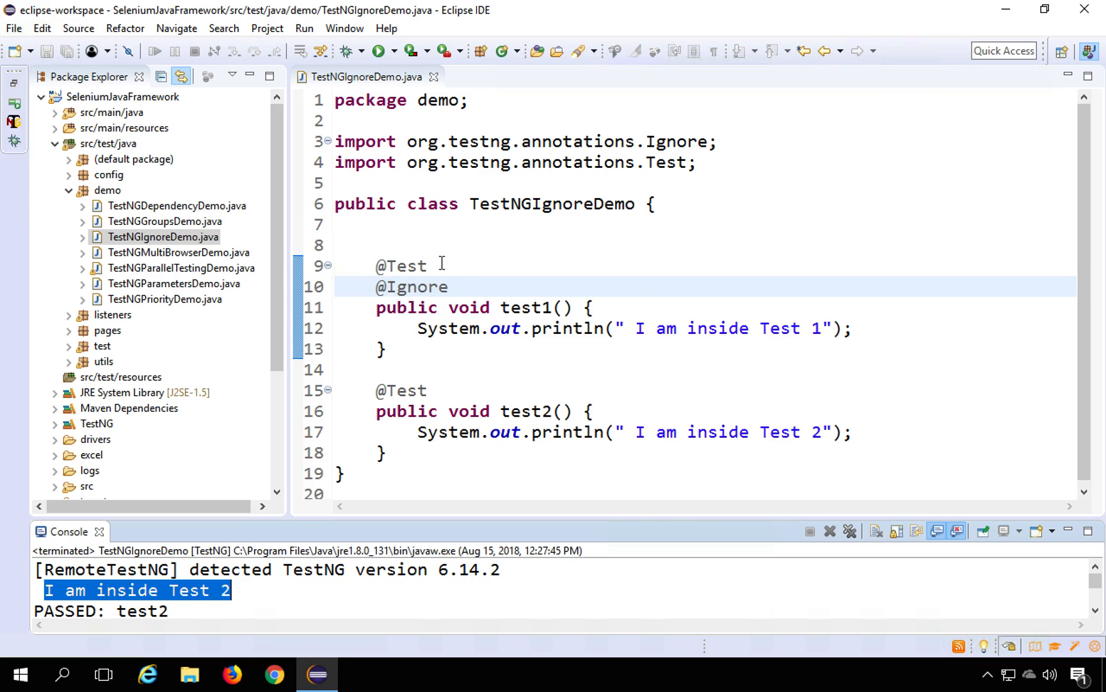
mouse_move(423, 215)
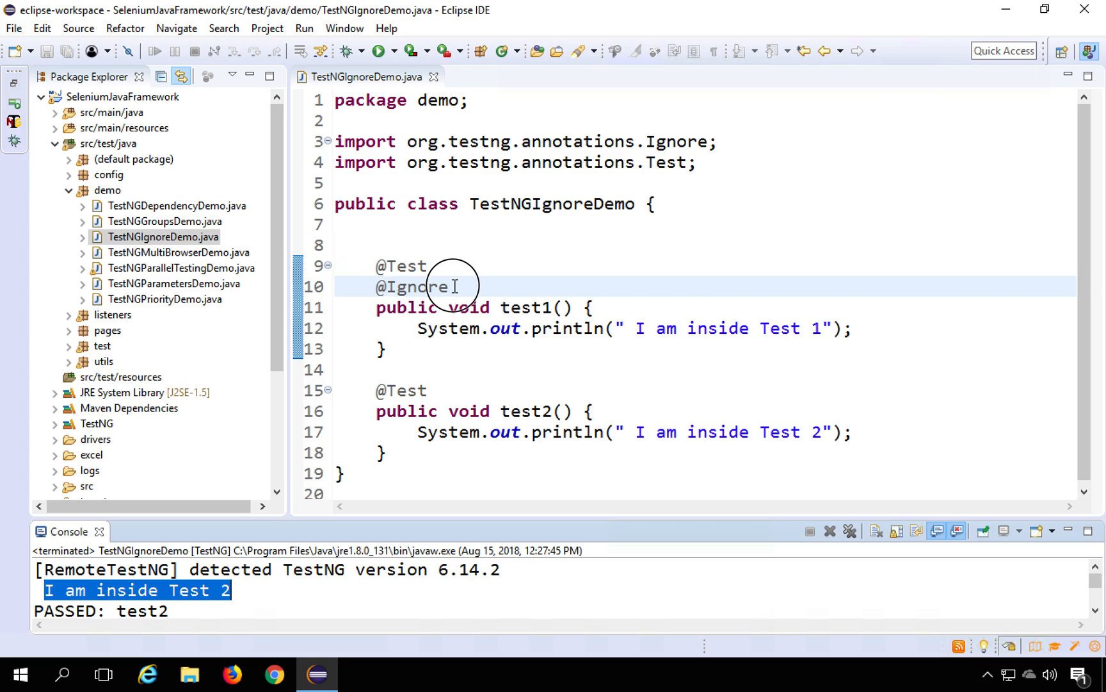
double_click(412, 286)
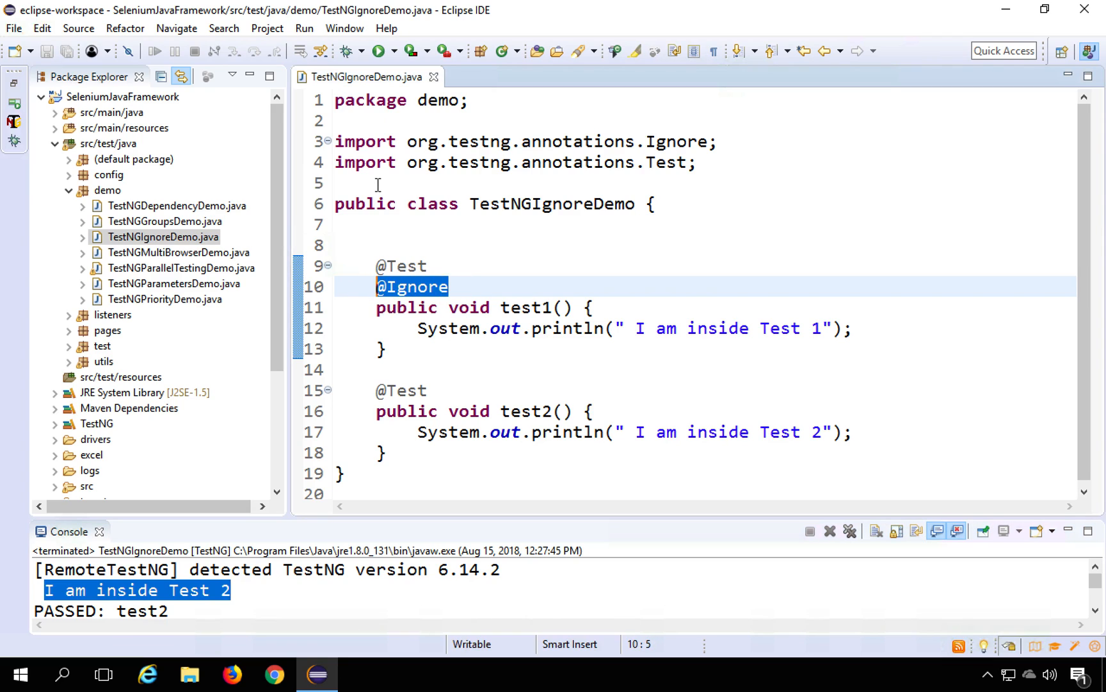
key(Delete)
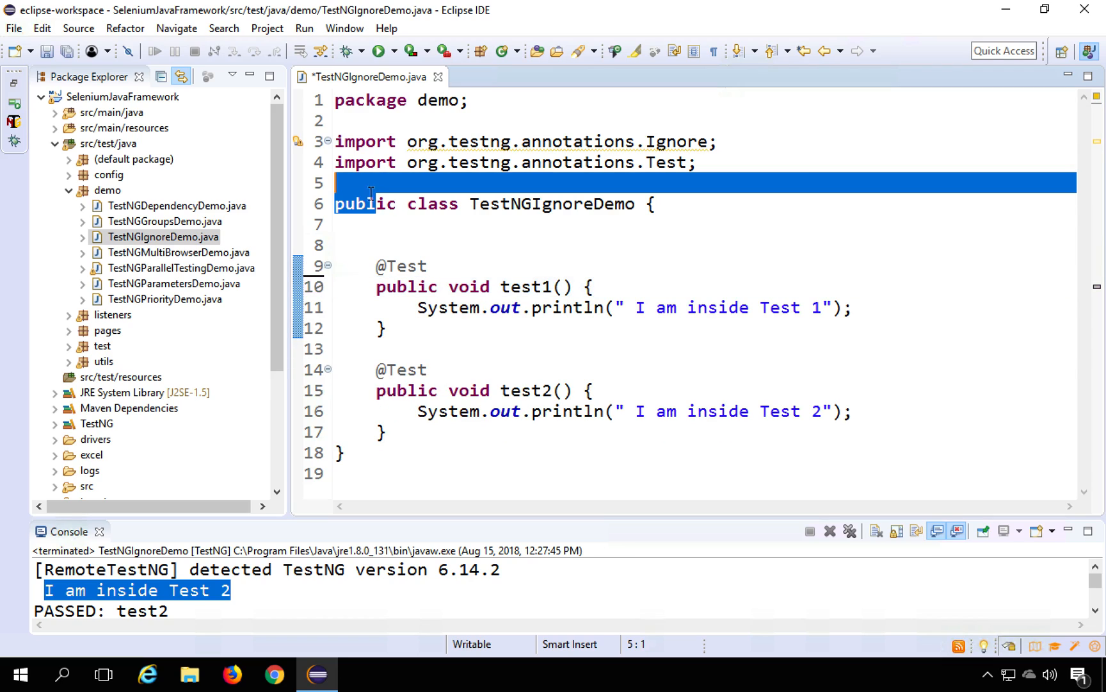
key(Return)
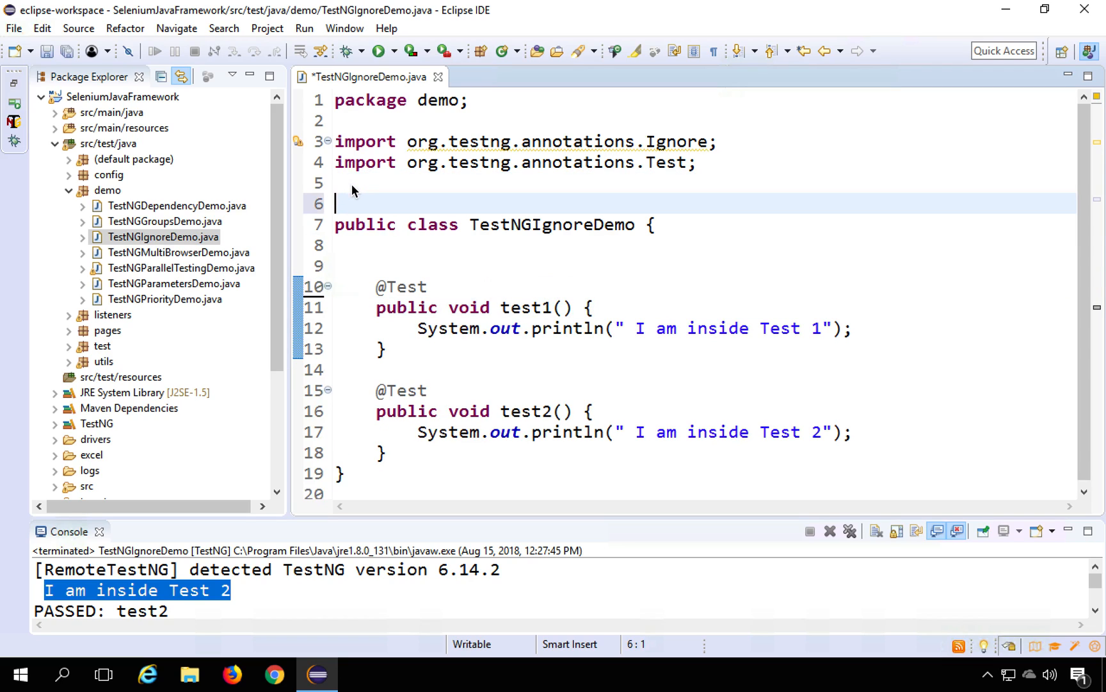
text(@I)
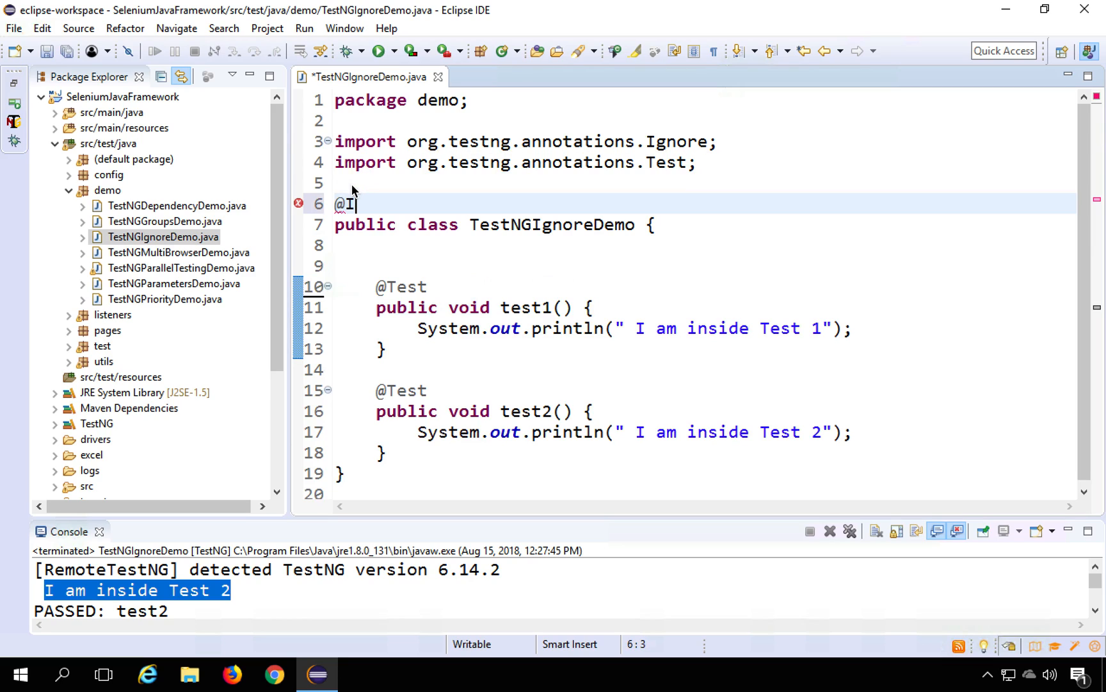
text(gnore)
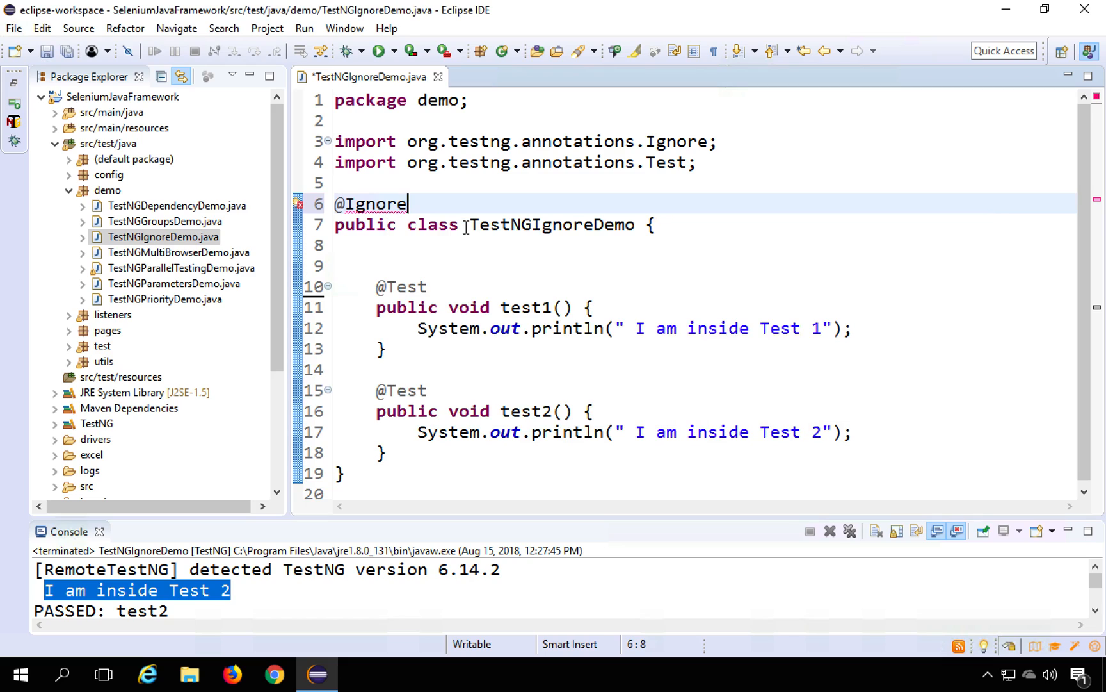
key(ctrl+s)
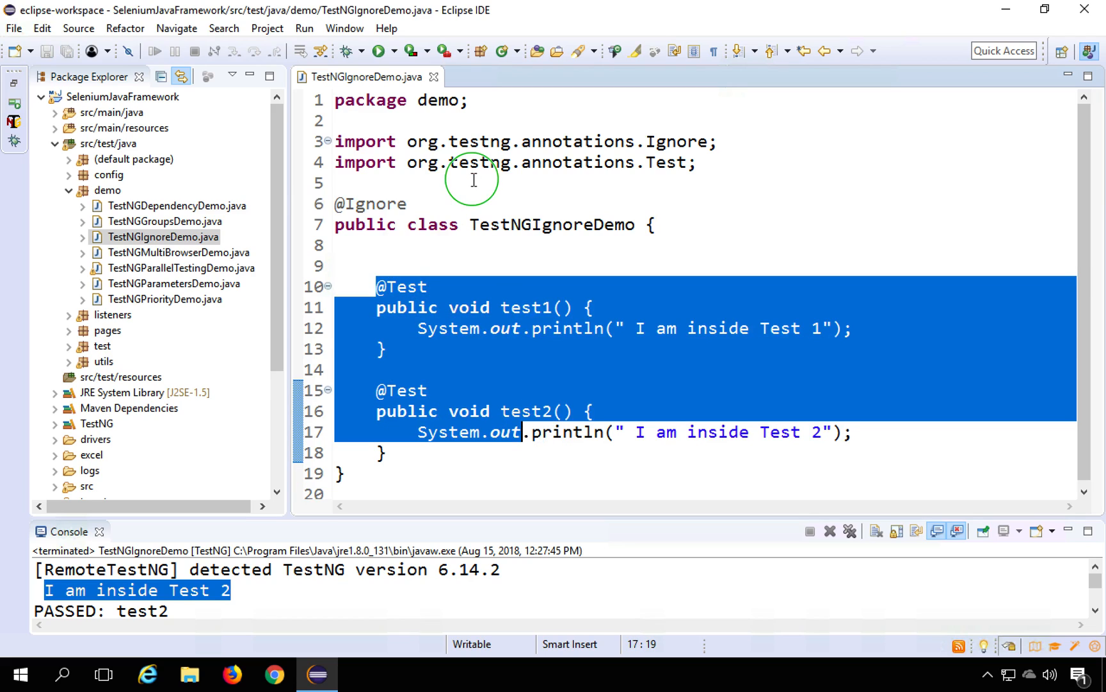
Rerun TestNGIgnoreDemo as a TestNG test and scroll the Package Explorer
right_click(472, 180)
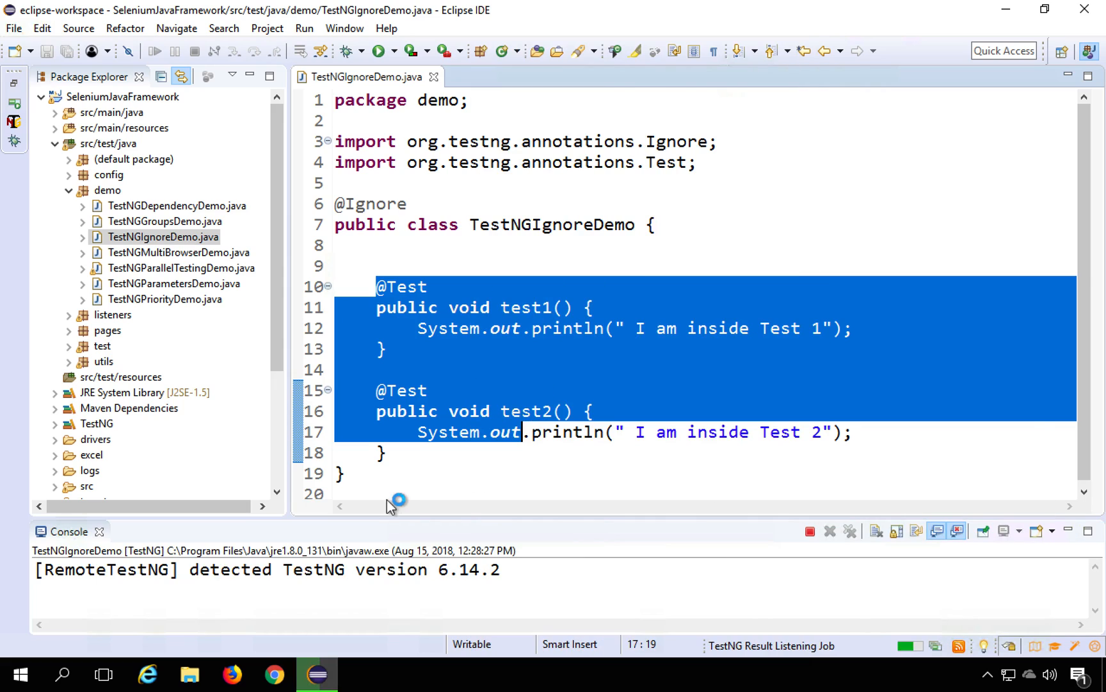
click(383, 50)
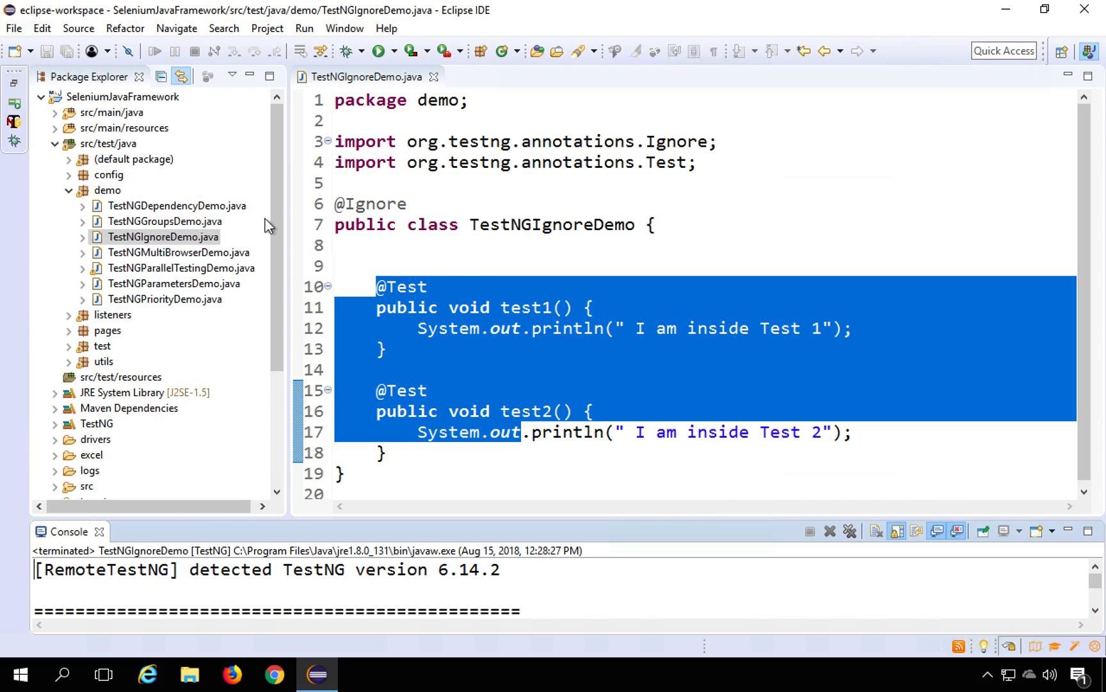
scroll(down, 3)
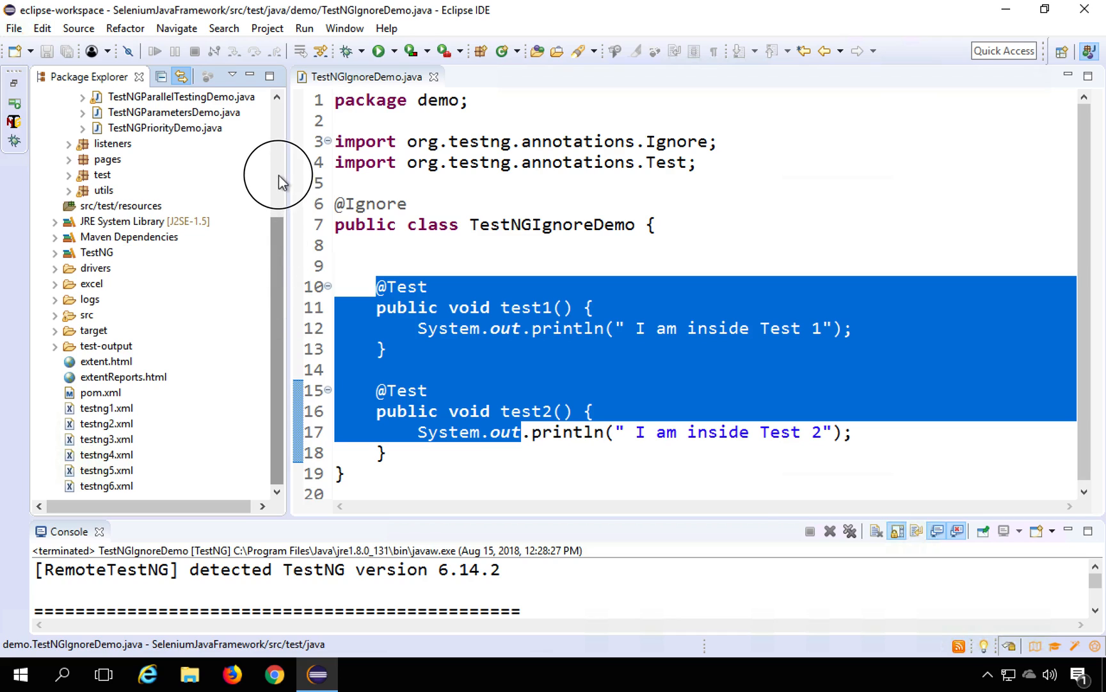
scroll(up, 3)
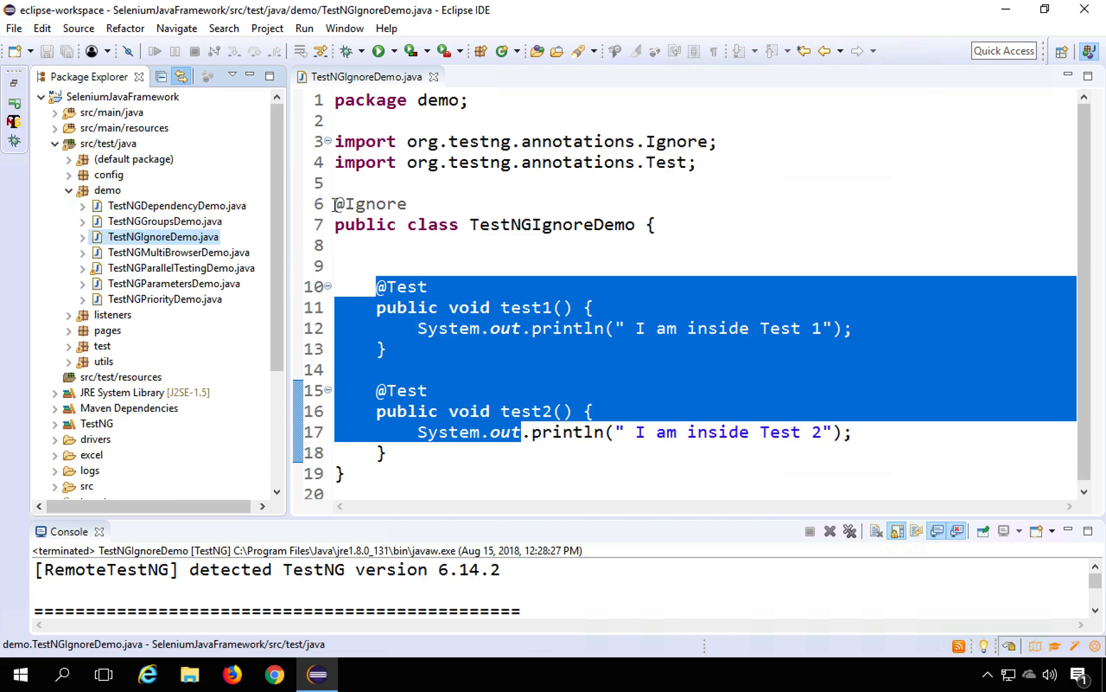
double_click(376, 203)
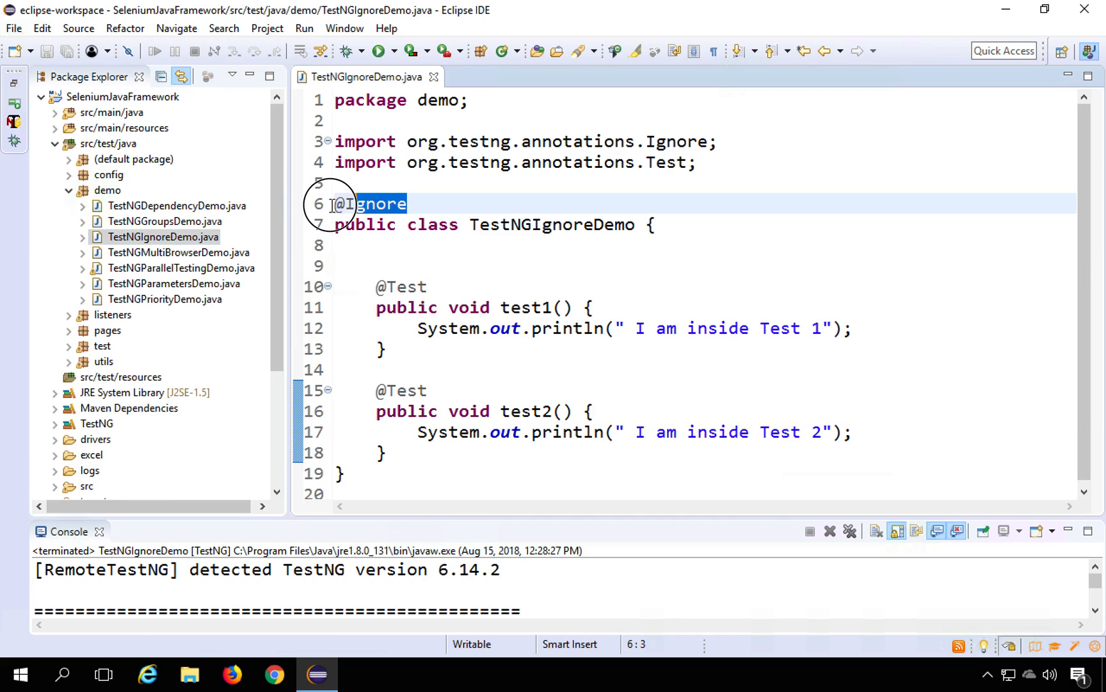
scroll(down, 3)
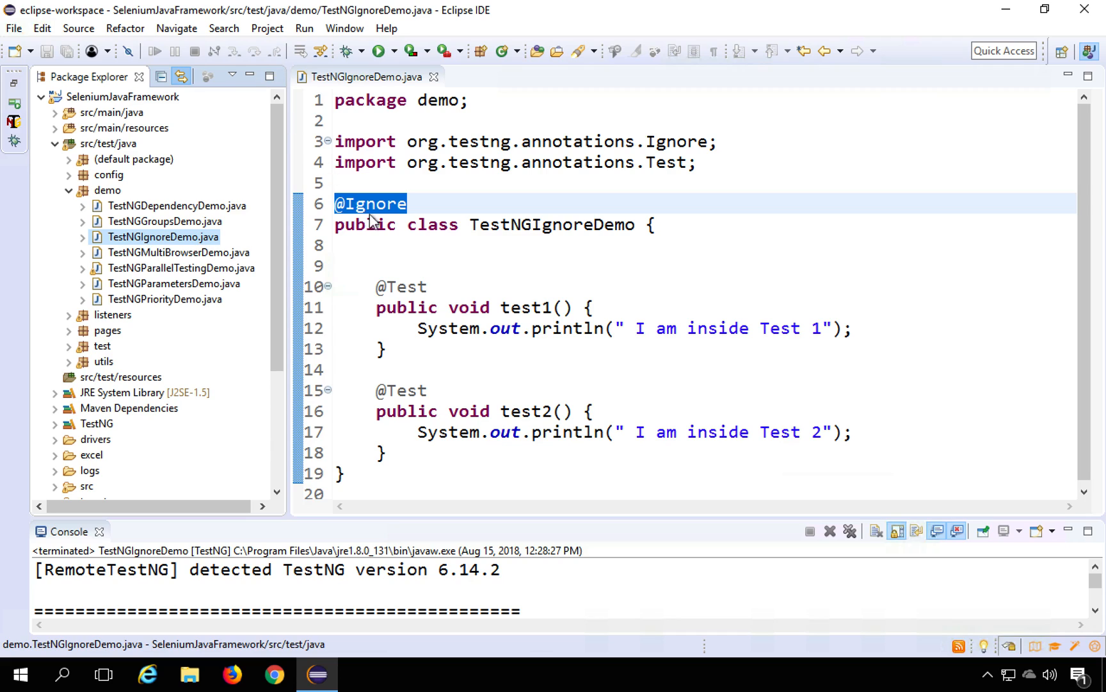
click(337, 203)
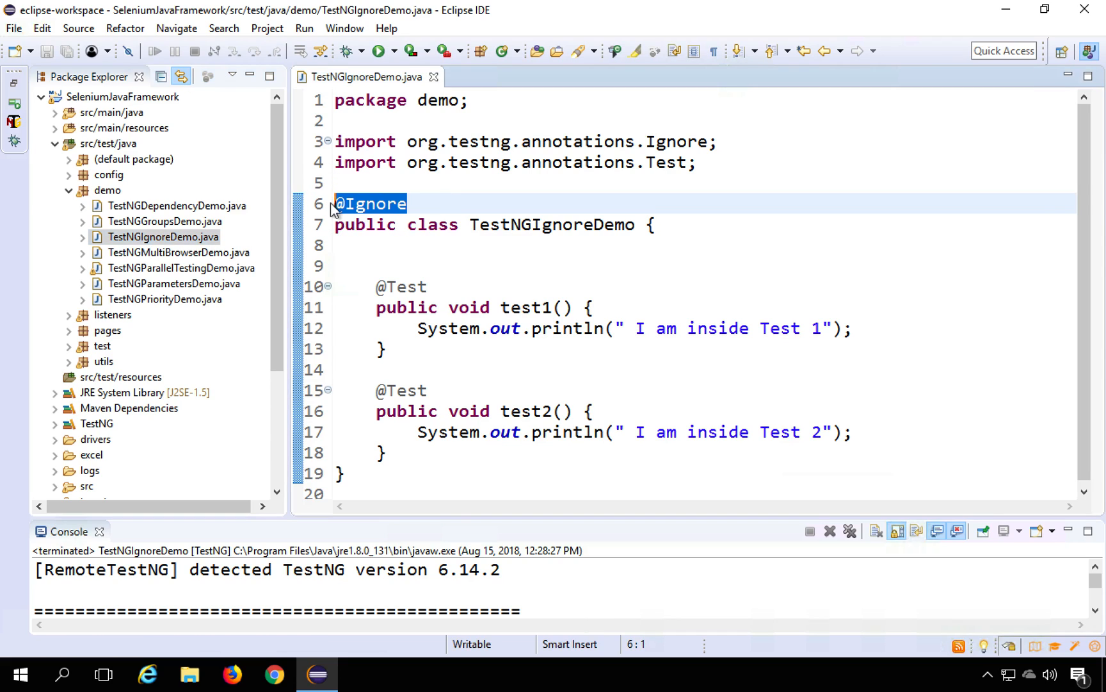
key(Delete)
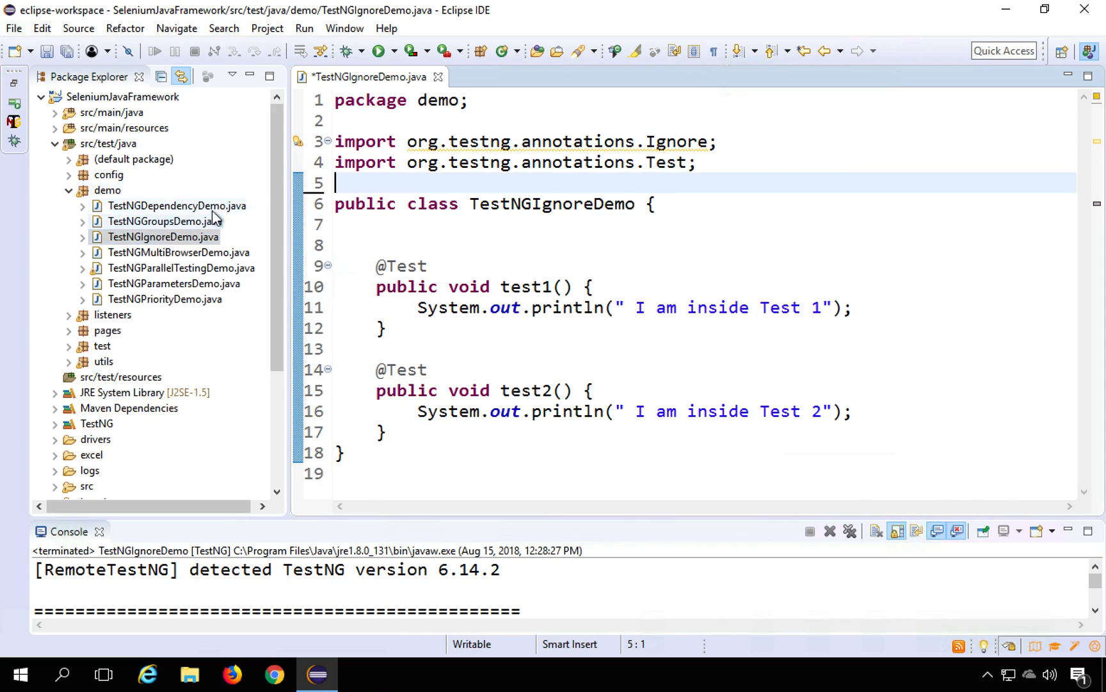
mouse_move(138, 189)
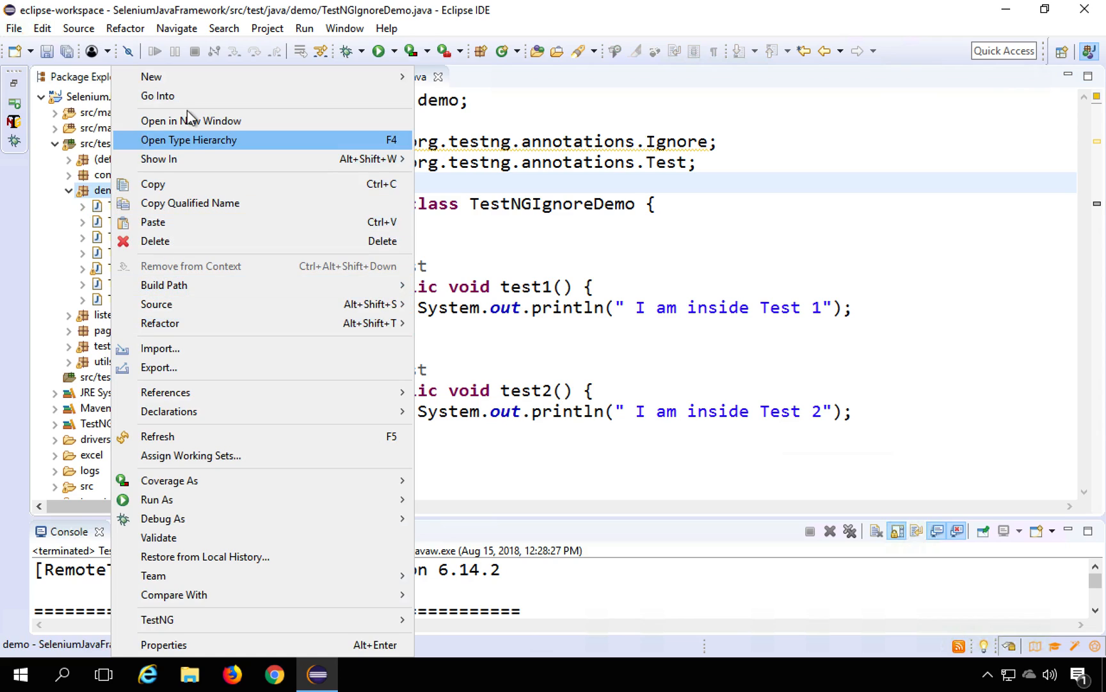
mouse_move(96, 150)
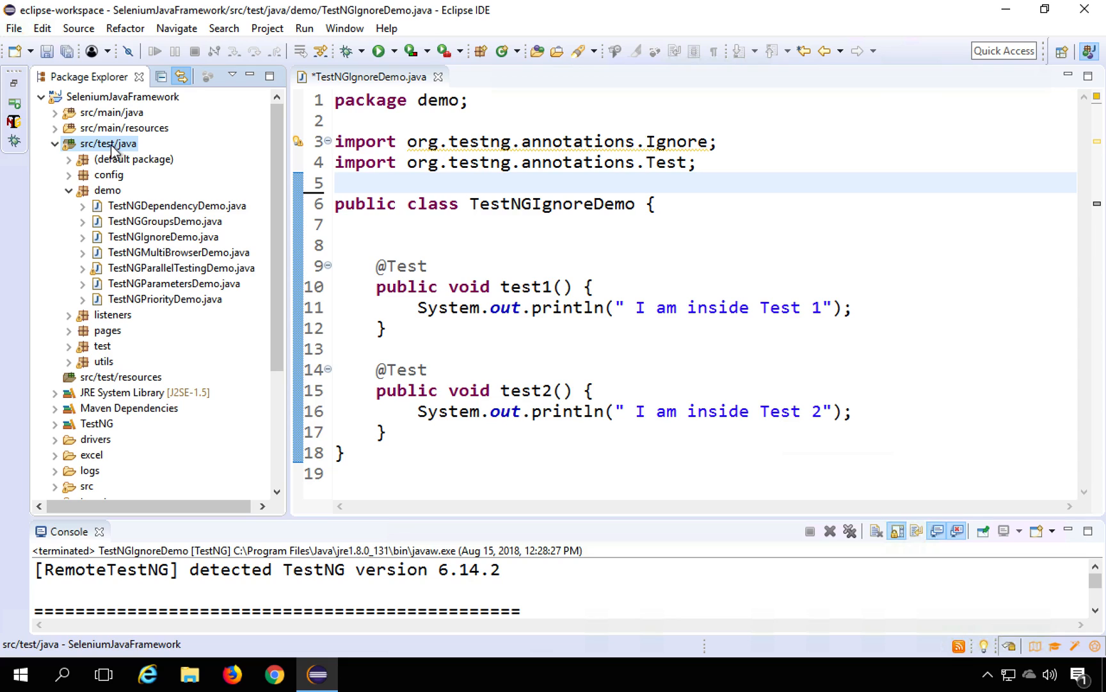
Start a new package 'demo' under src/test/java with Create package-info.java checked
right_click(108, 144)
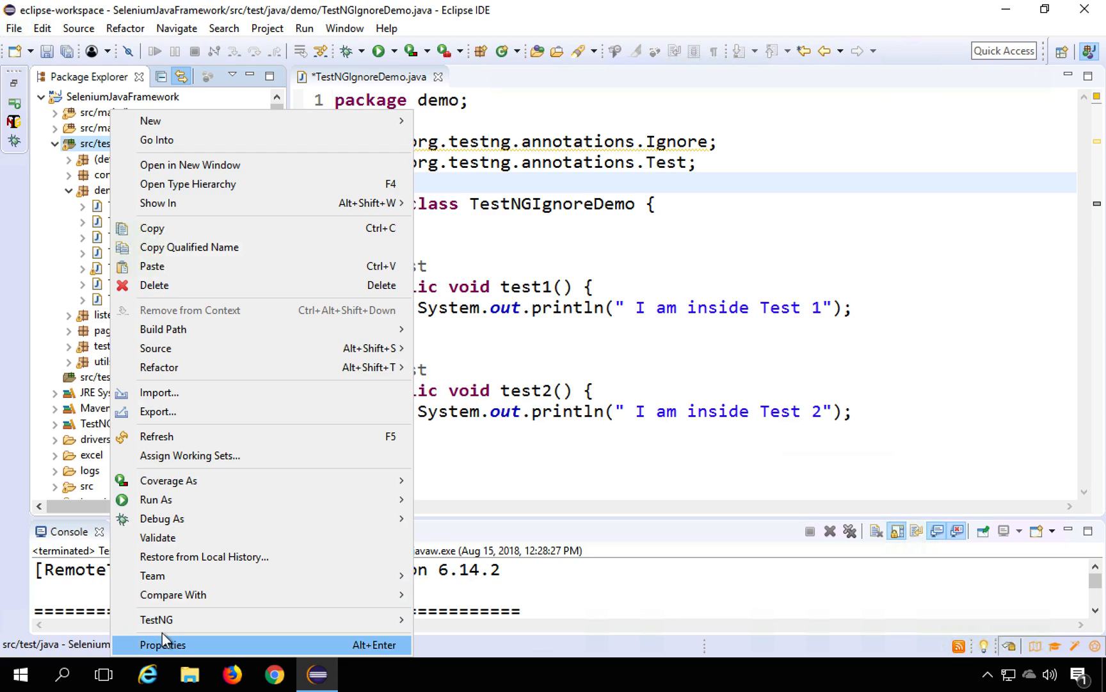
click(150, 120)
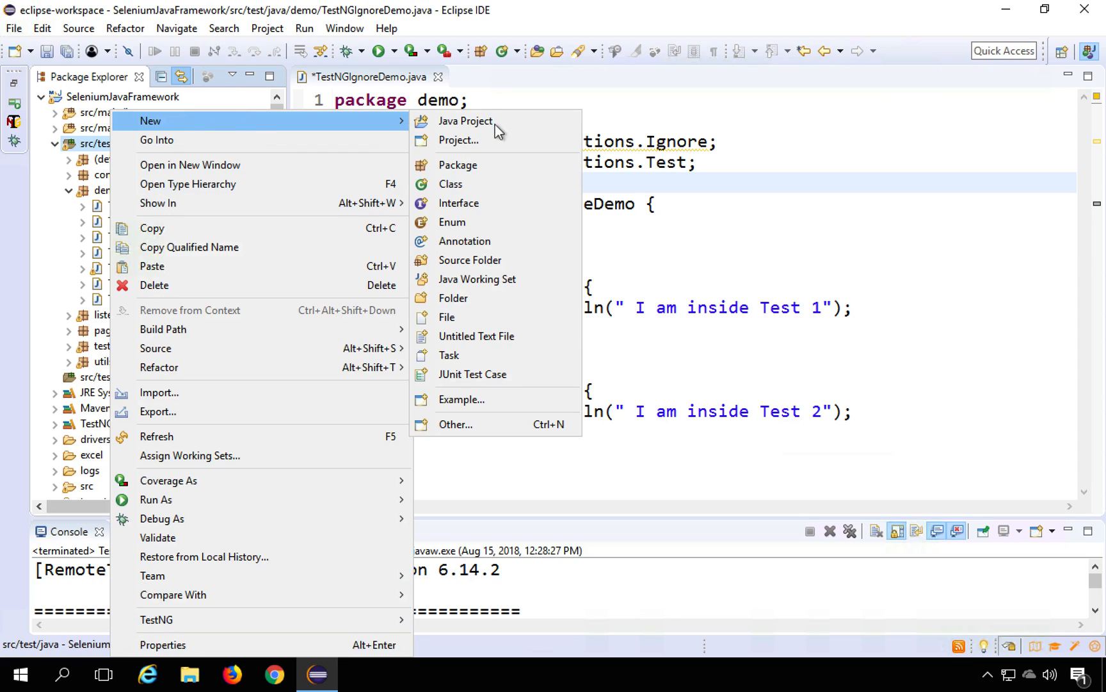
click(458, 165)
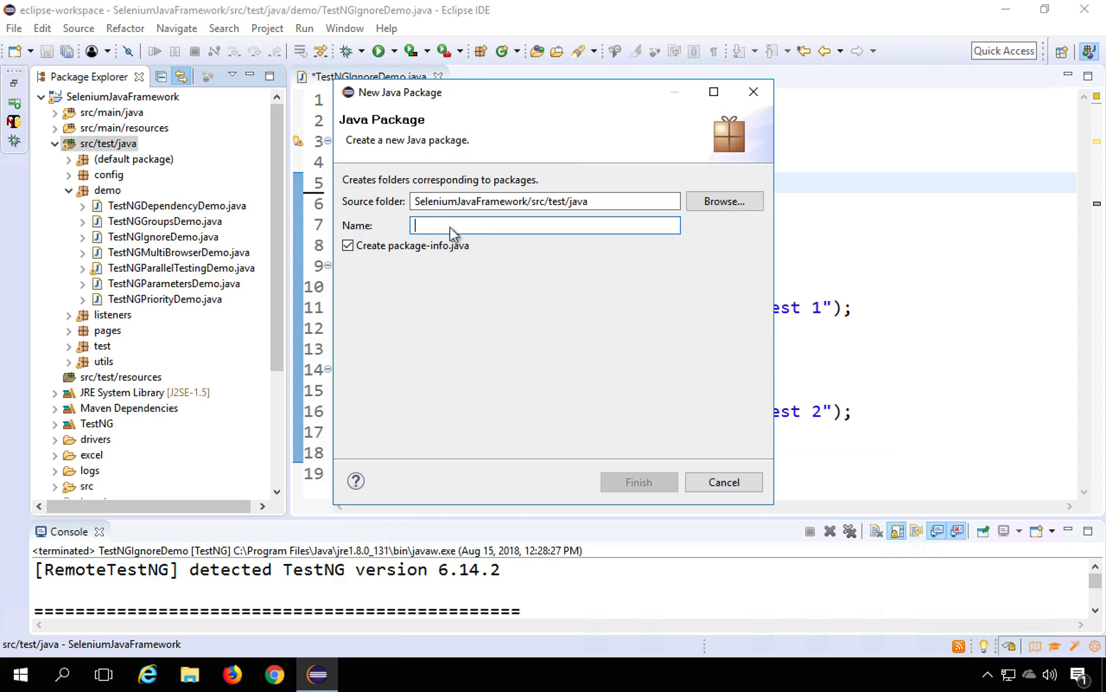
text(demo)
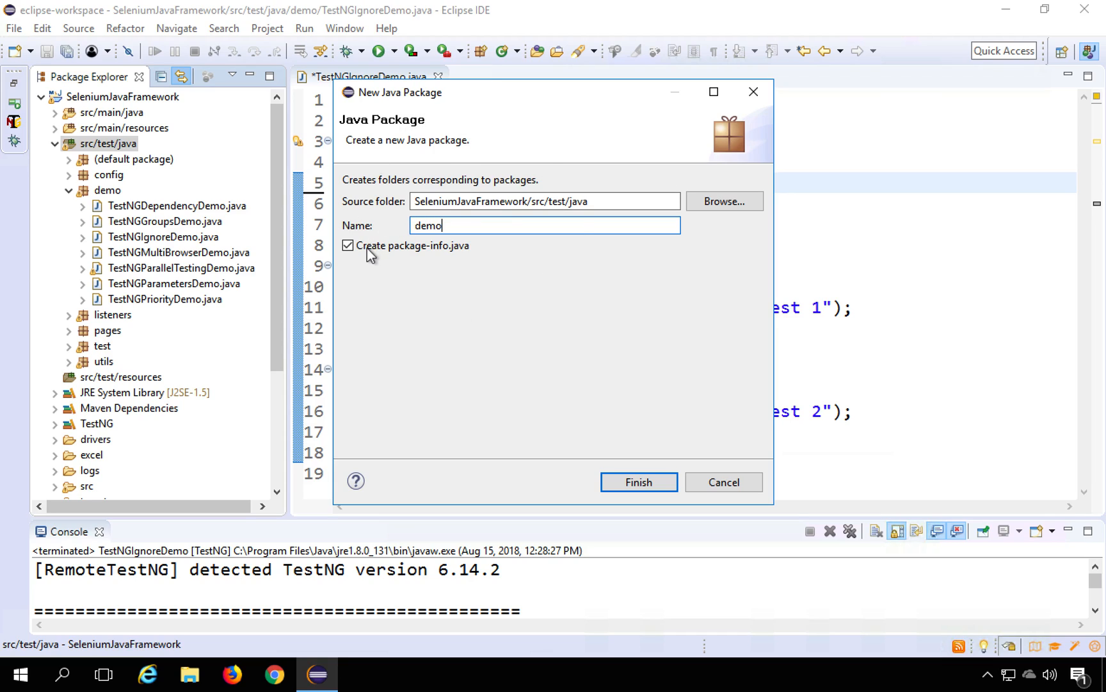
mouse_move(424, 258)
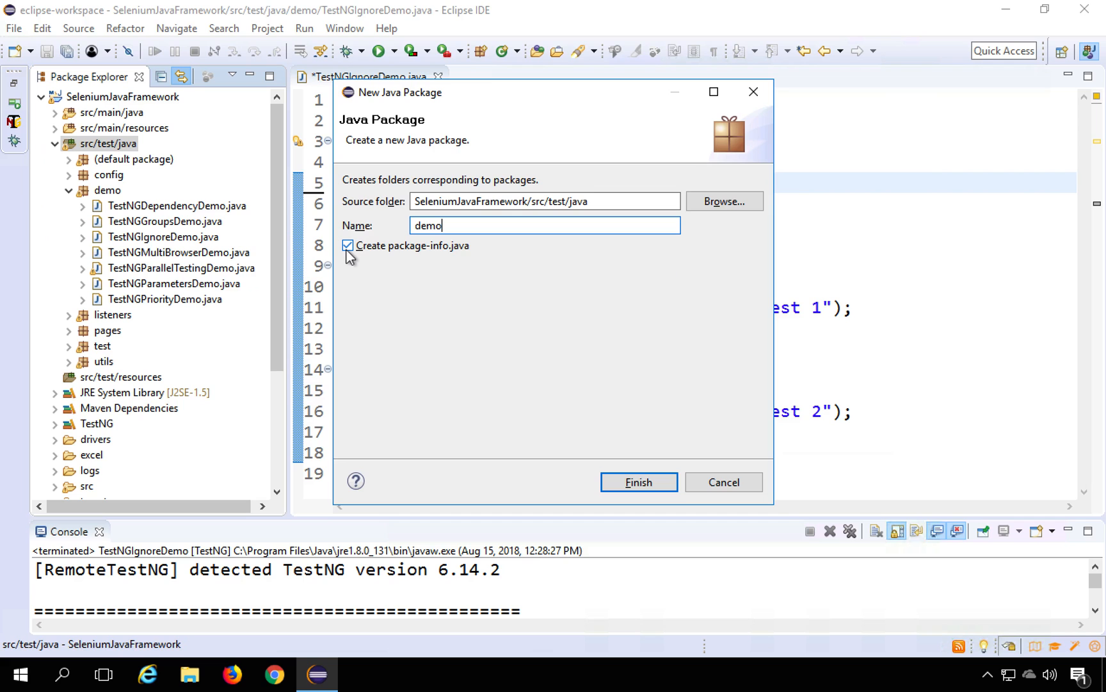
click(347, 244)
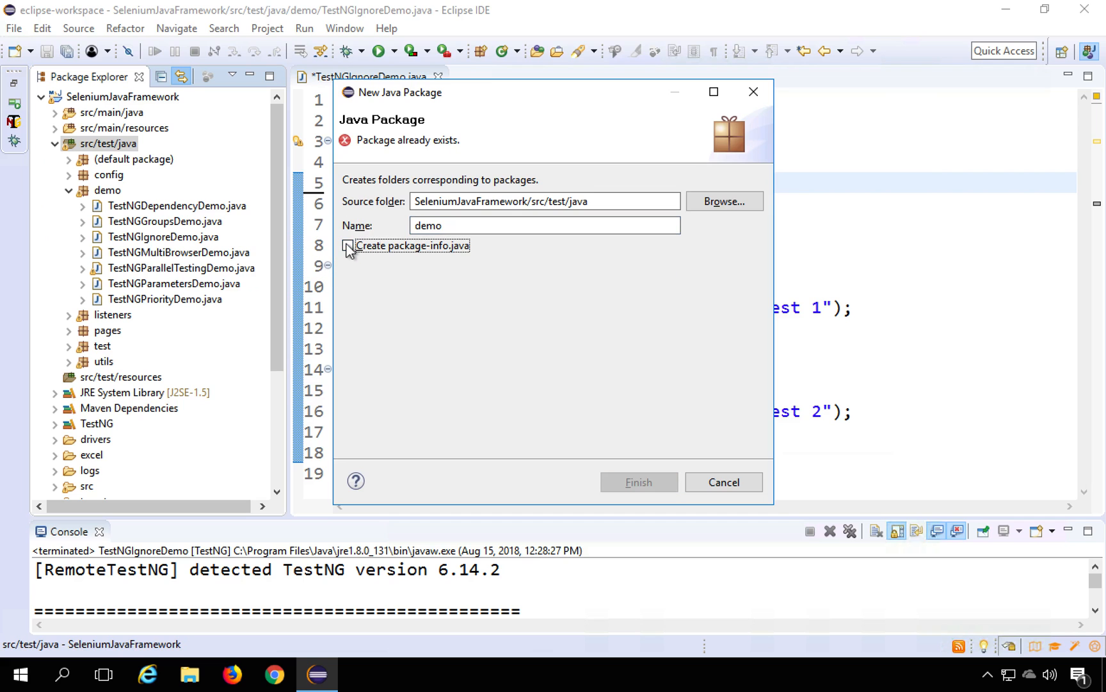
click(347, 245)
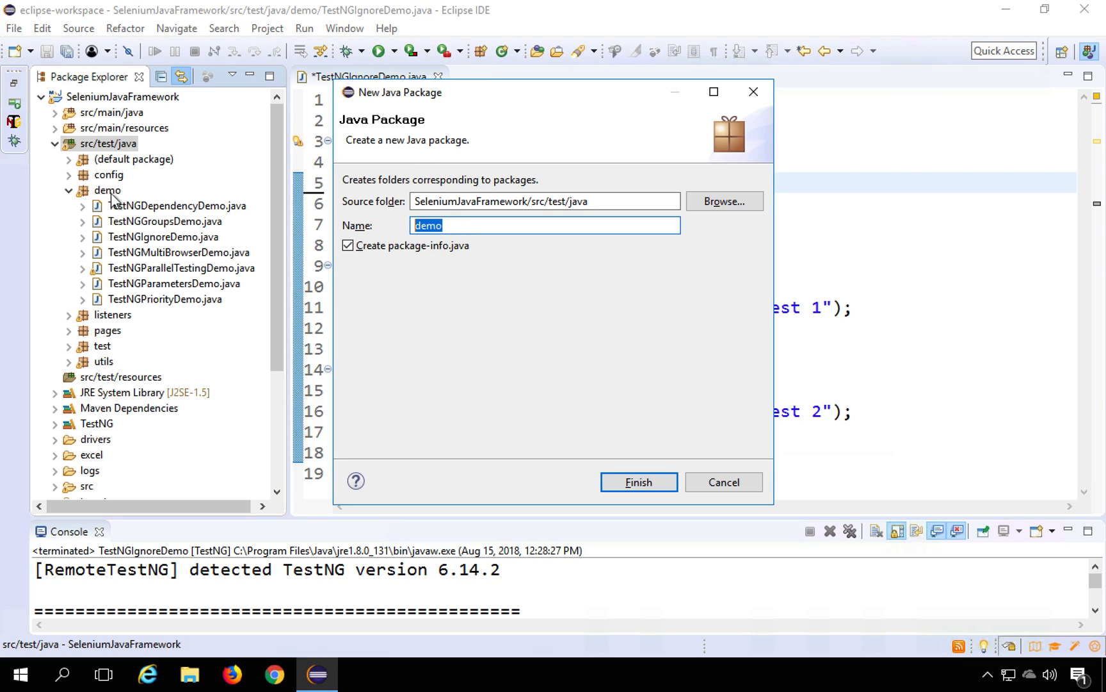
mouse_move(454, 225)
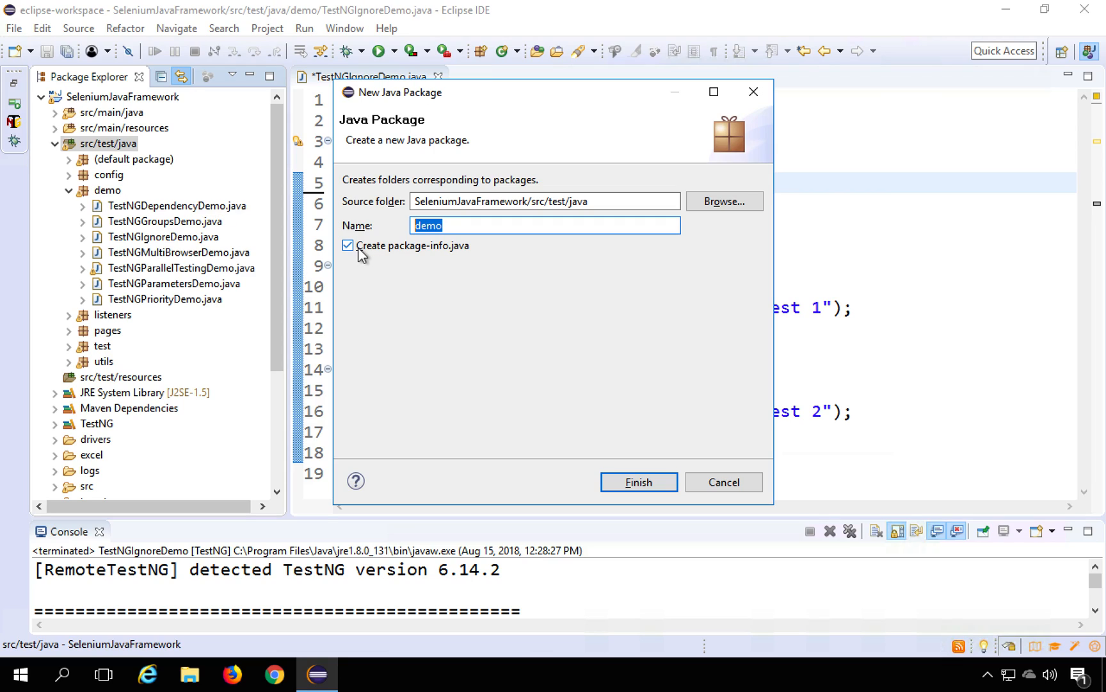
mouse_move(636, 482)
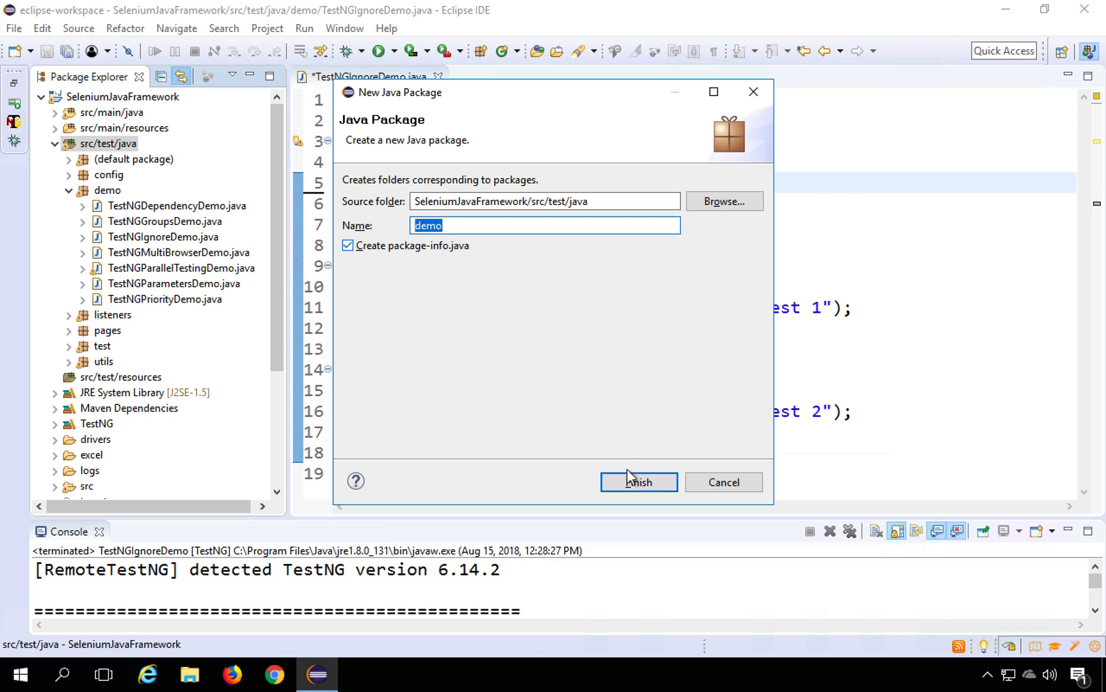
click(637, 482)
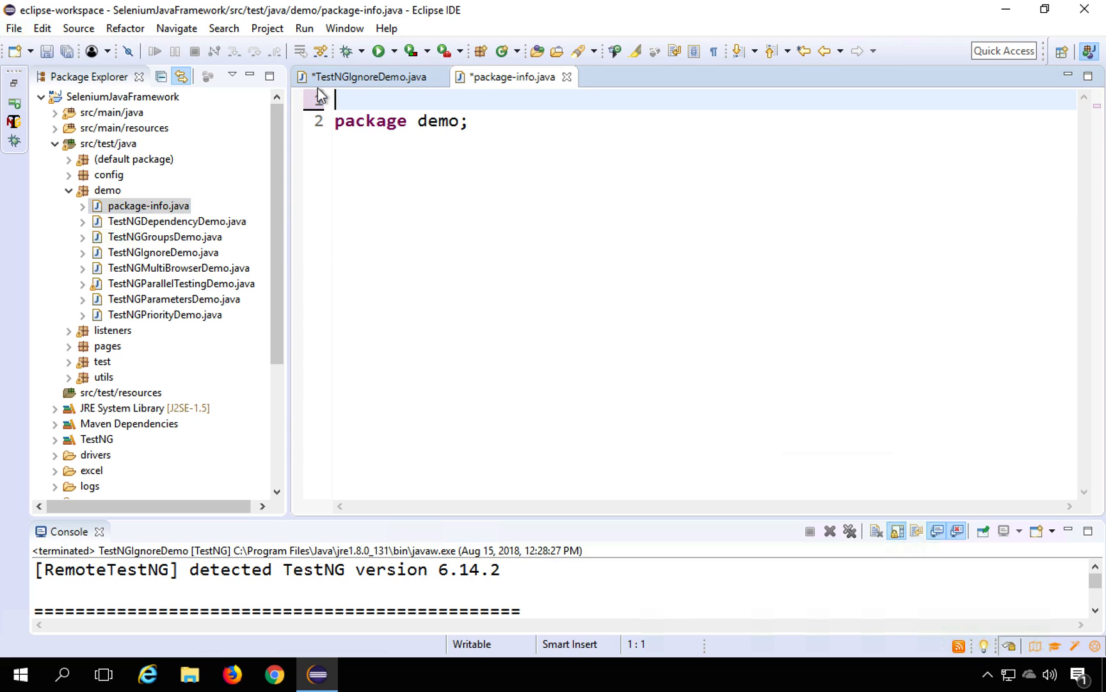
text(@I)
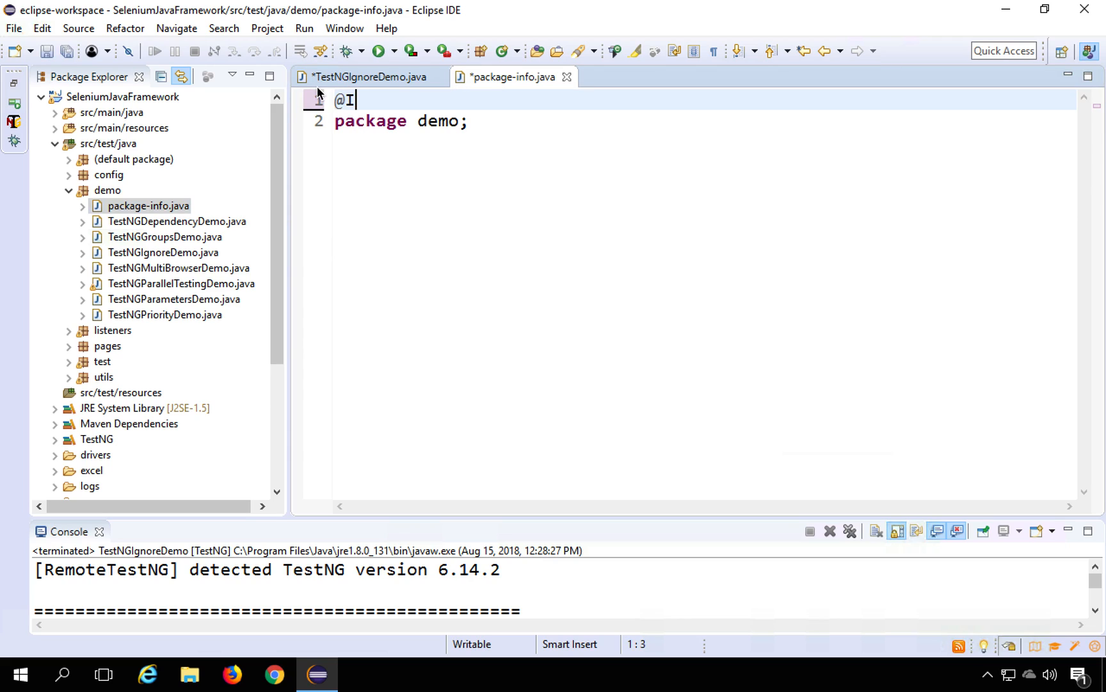
text(org.testng.annotations.Ignore)
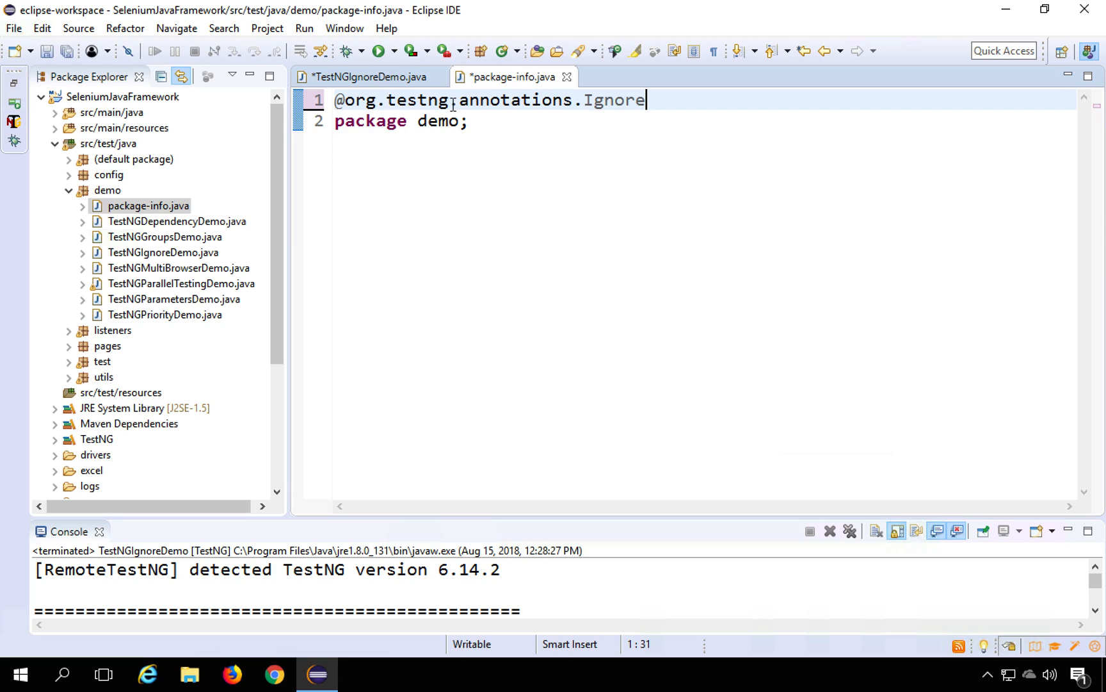
key(ctrl+s)
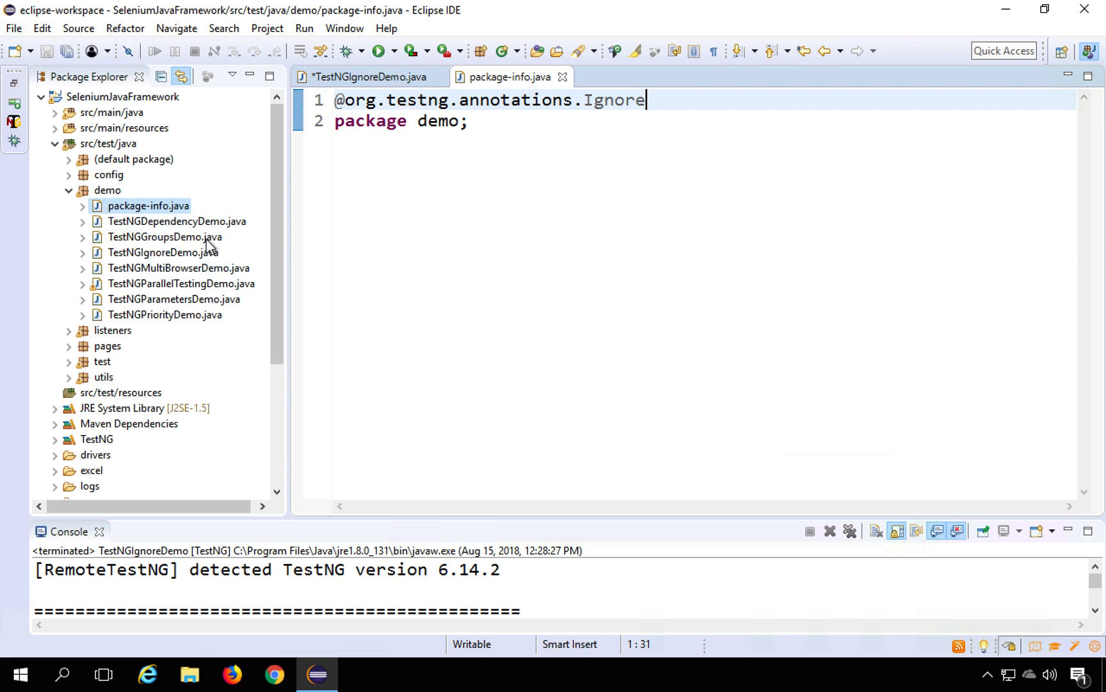
mouse_move(196, 224)
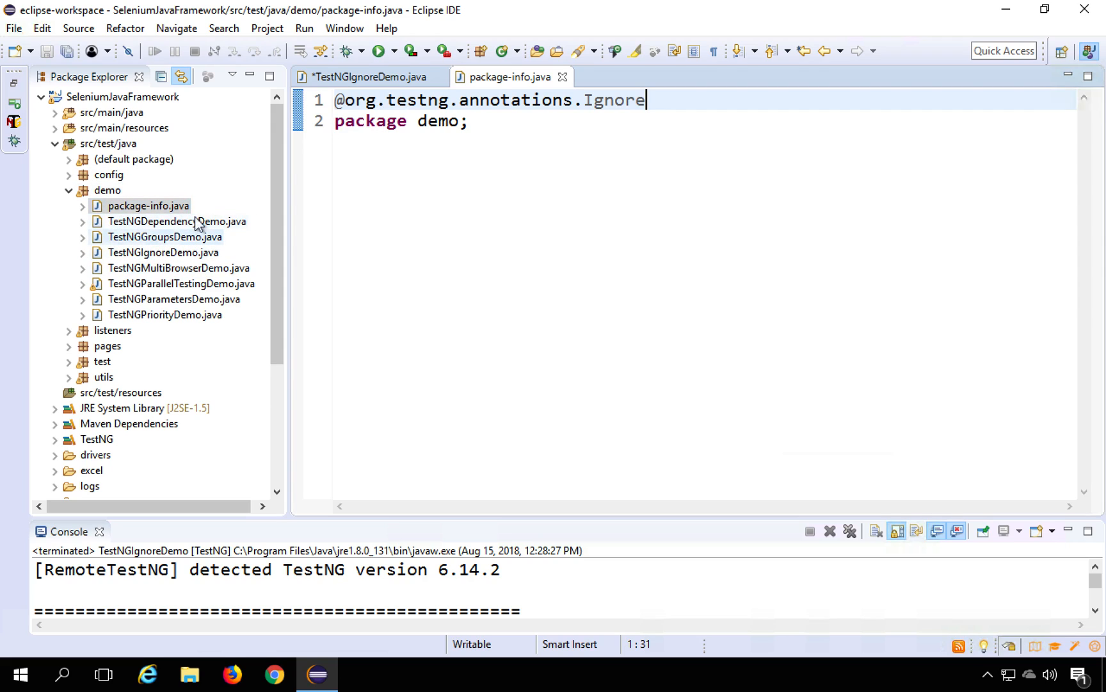
click(364, 76)
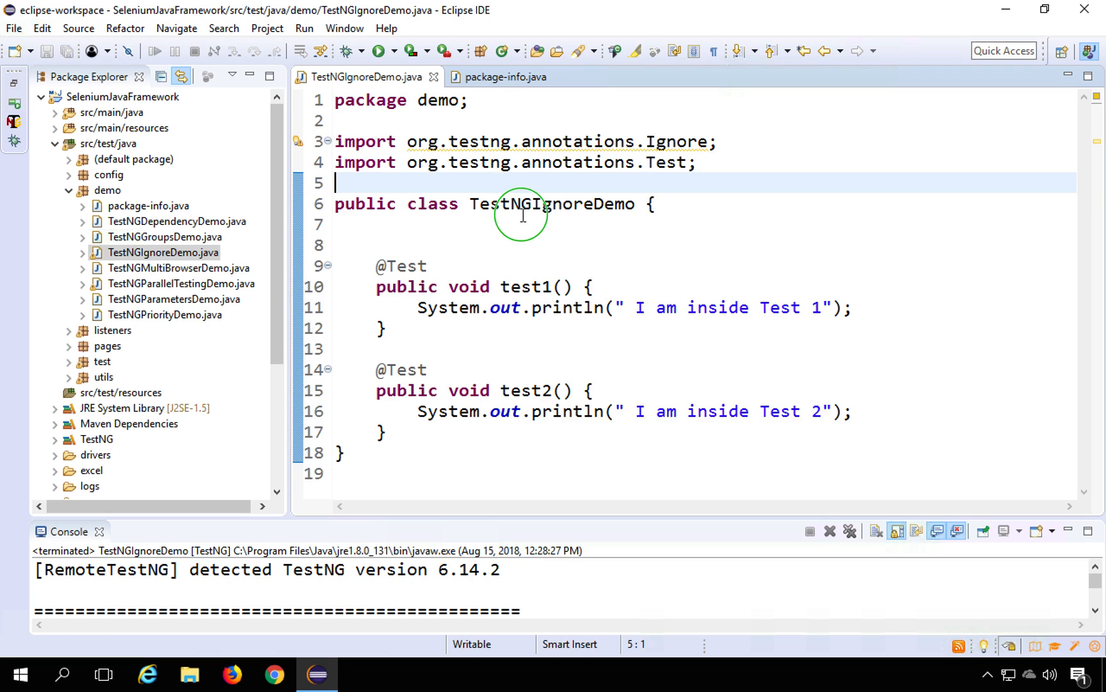
Run TestNGIgnoreDemo as a TestNG test and glance at package-info.java before returning
right_click(522, 215)
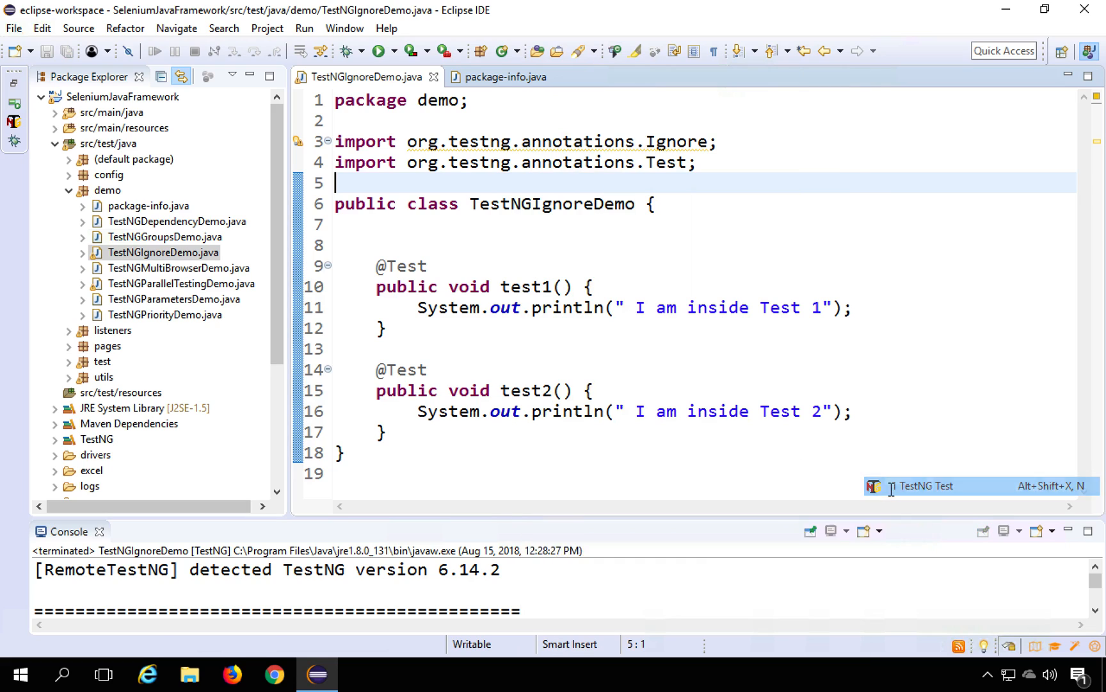
click(925, 485)
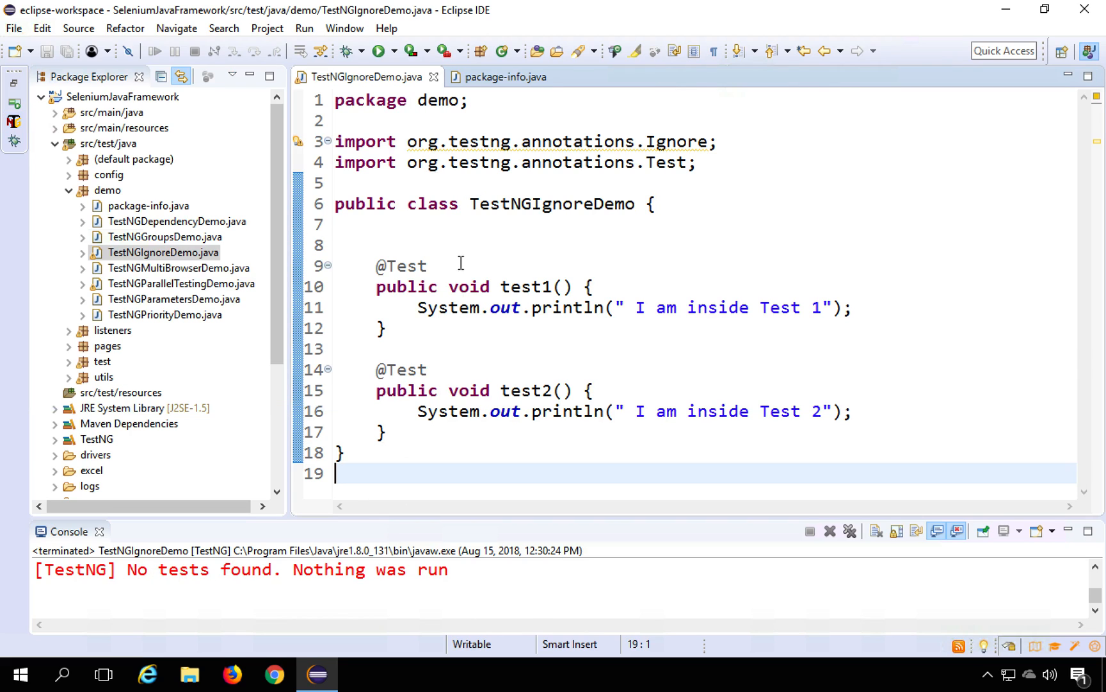
mouse_move(520, 78)
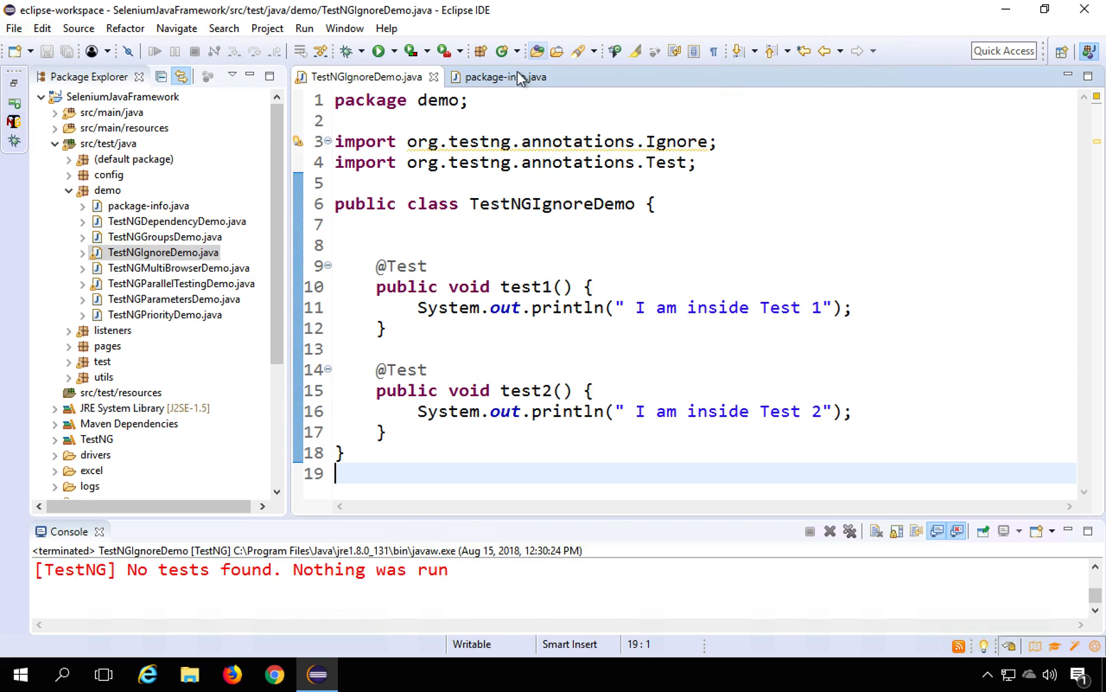
click(500, 76)
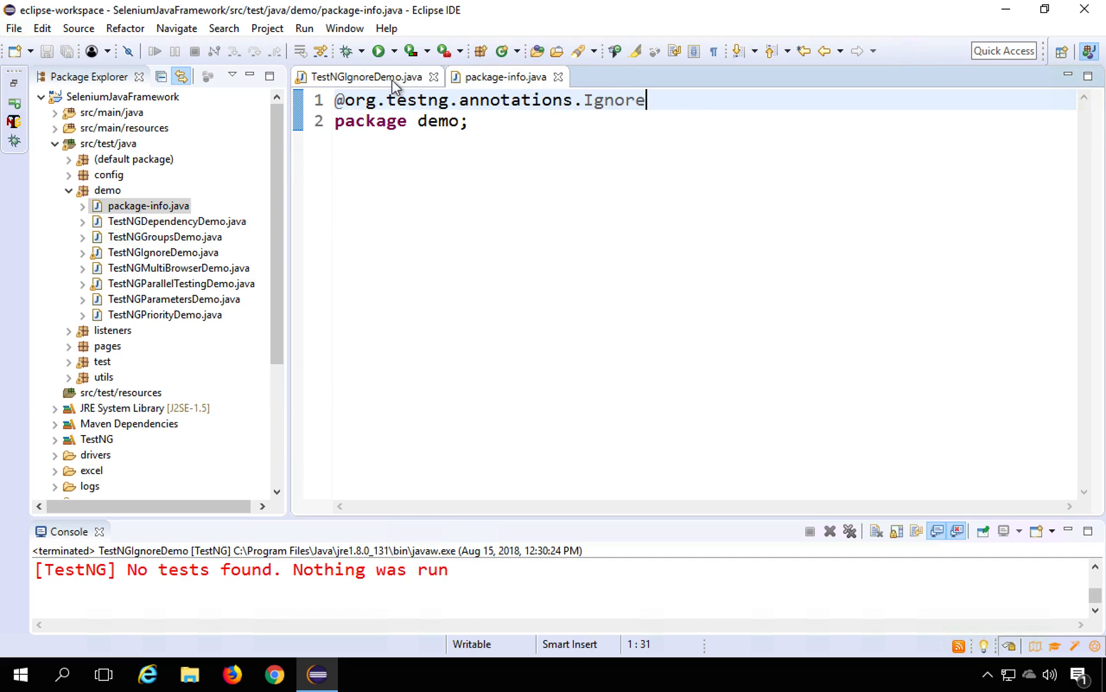
click(360, 76)
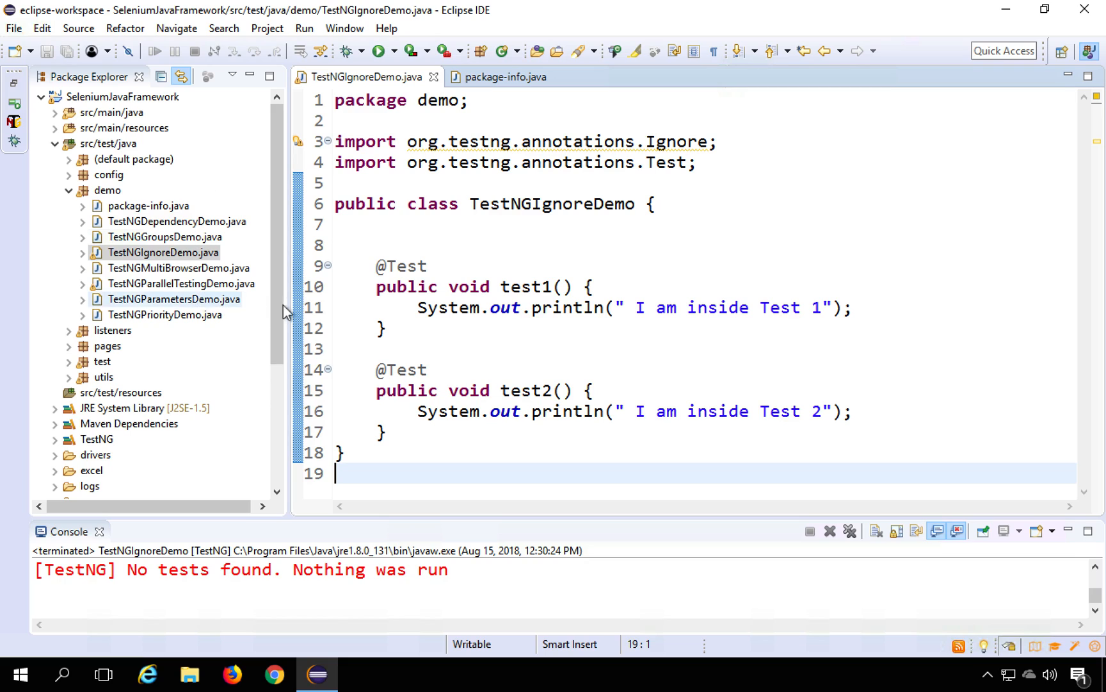
mouse_move(193, 324)
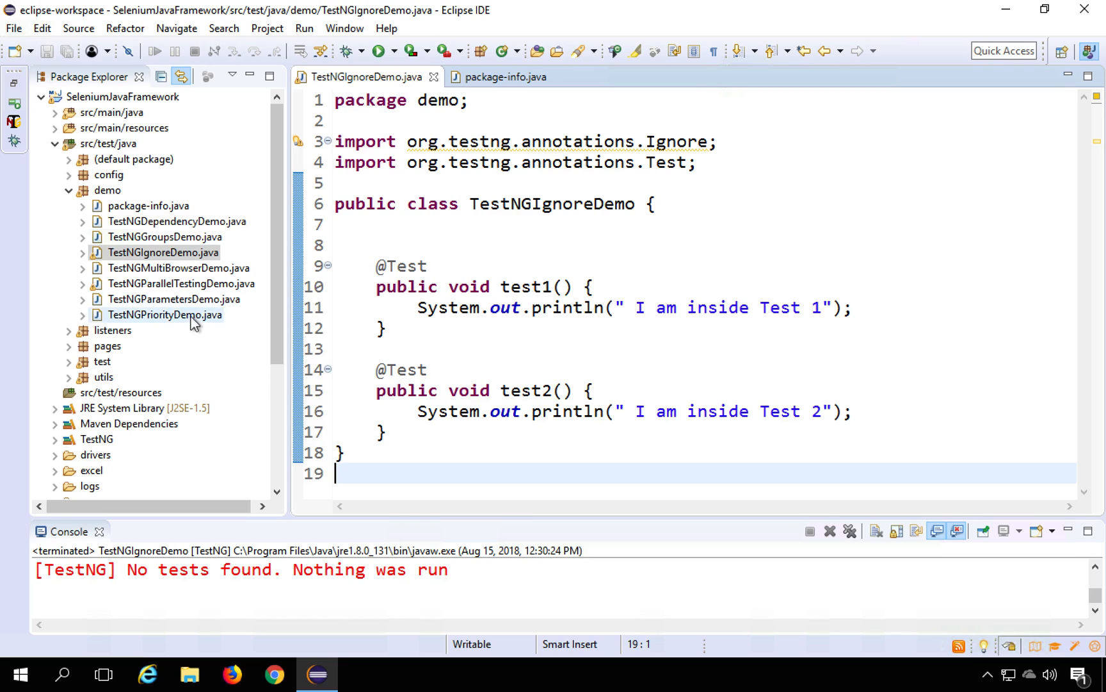
Open TestNGPriorityDemo.java from Package Explorer and launch it as a TestNG test
double_click(162, 315)
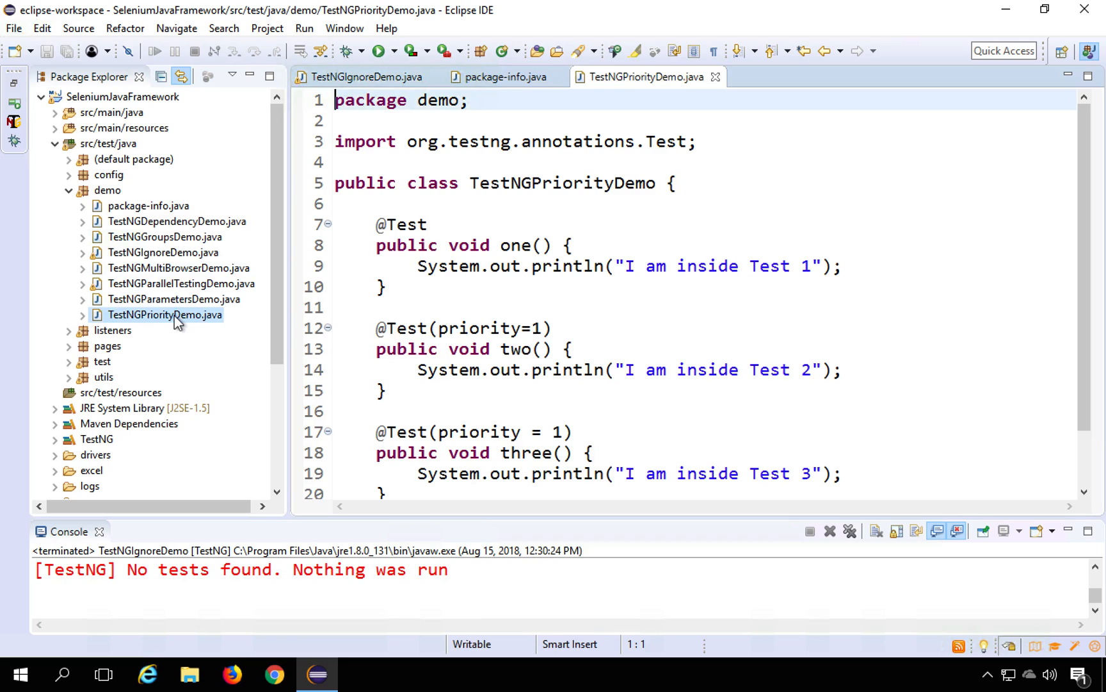
click(447, 196)
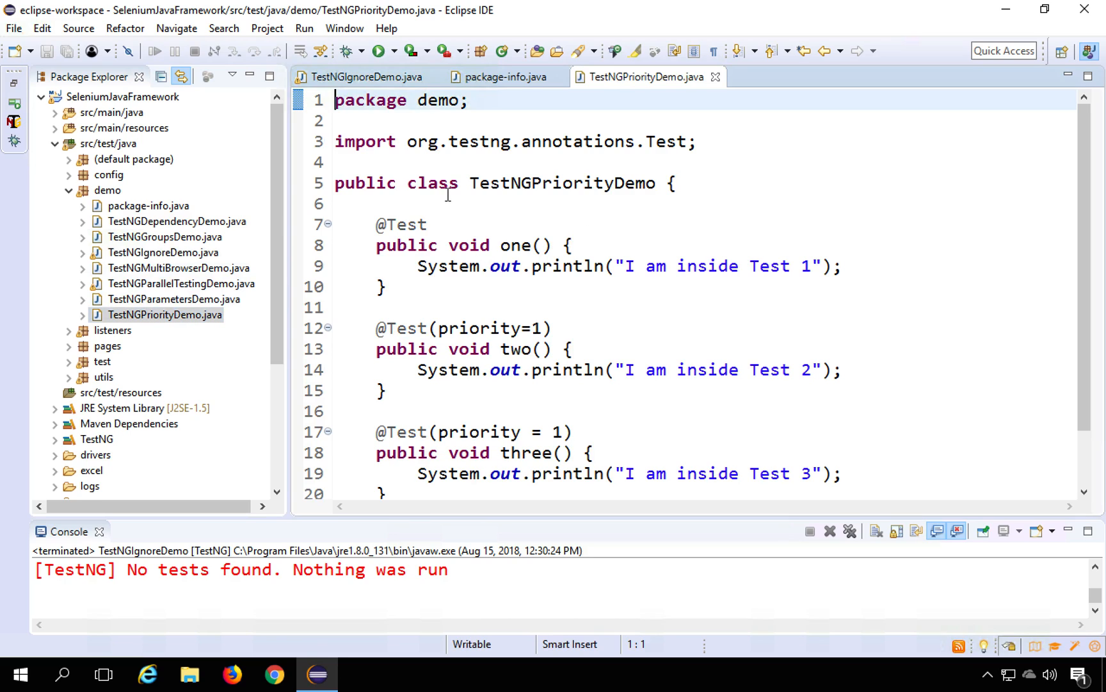
right_click(448, 198)
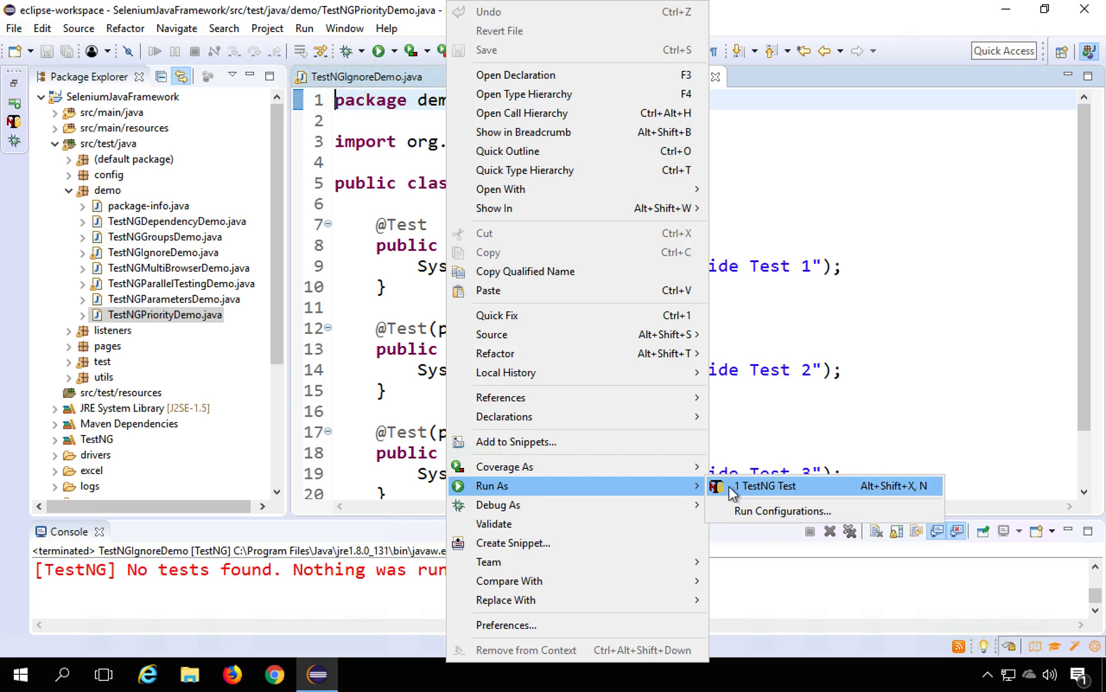
click(766, 485)
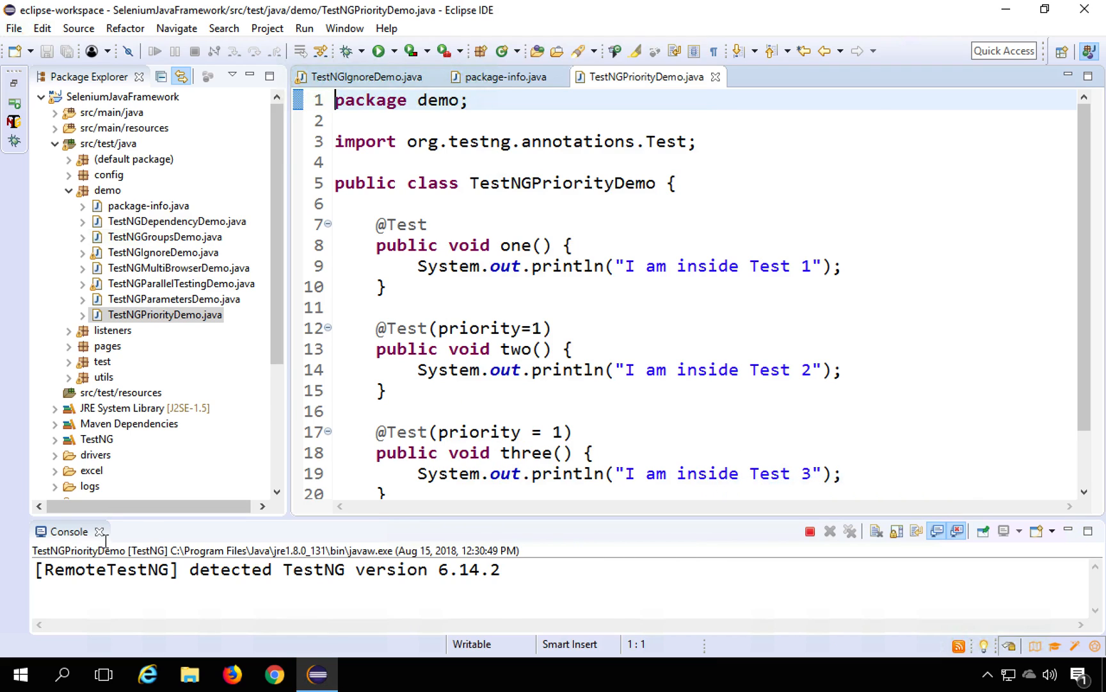
click(382, 50)
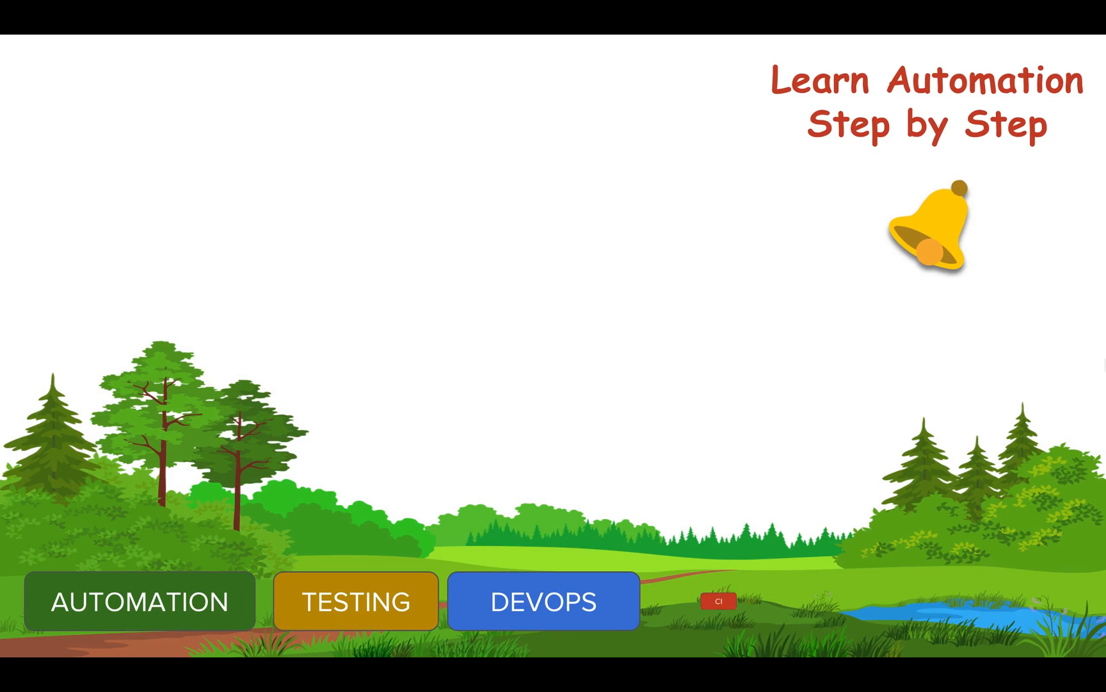
click(719, 602)
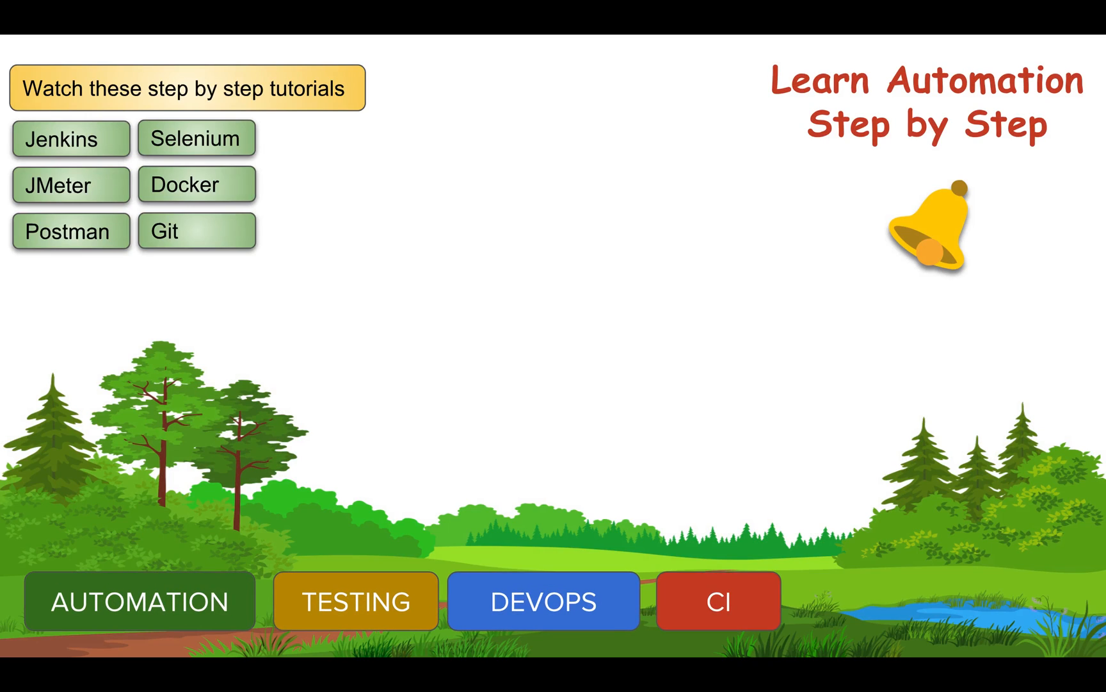